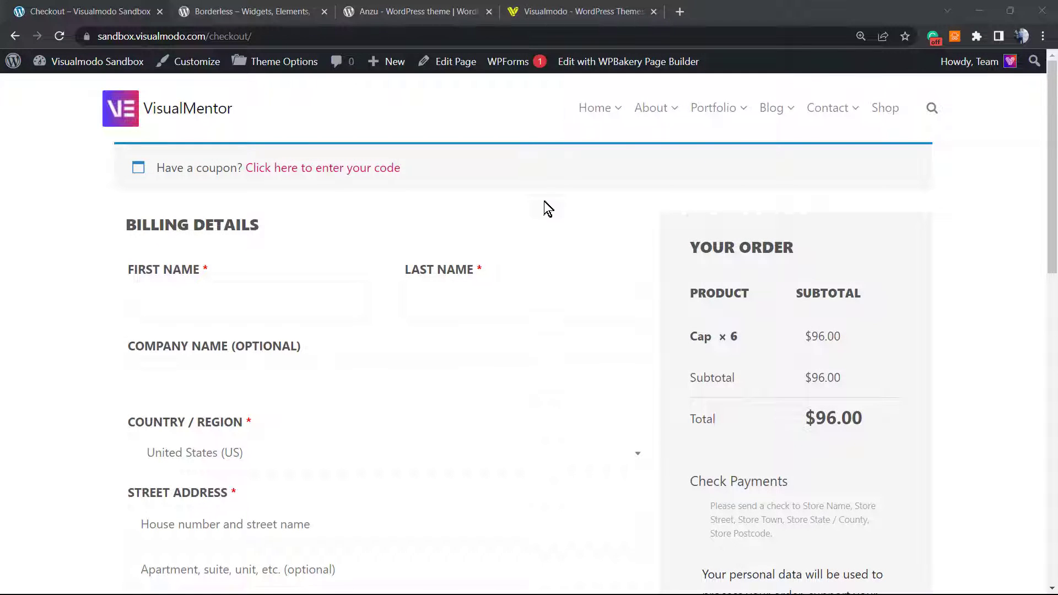
mouse_move(290, 243)
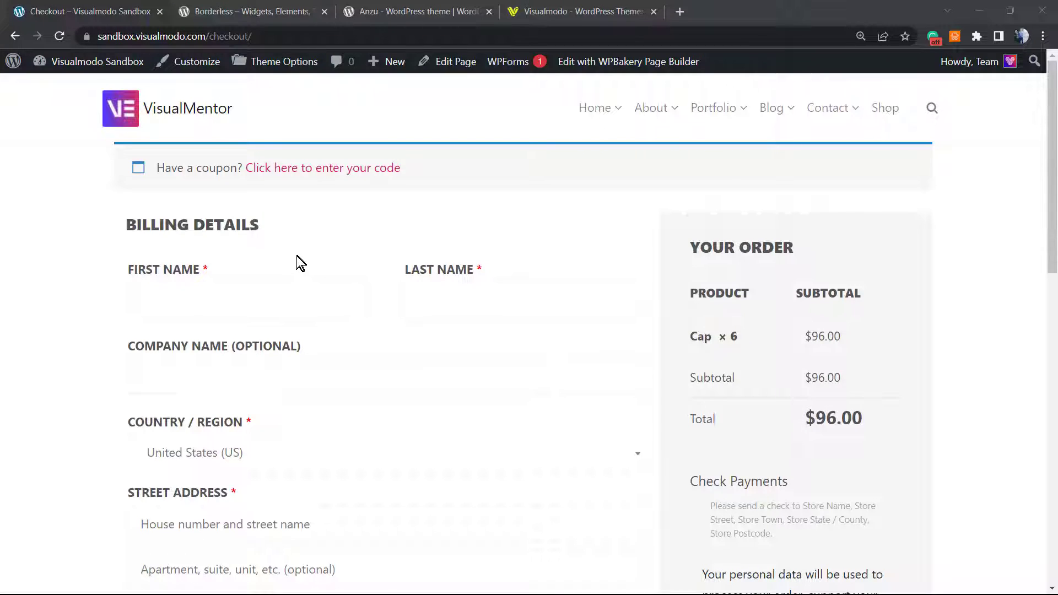
mouse_move(290, 259)
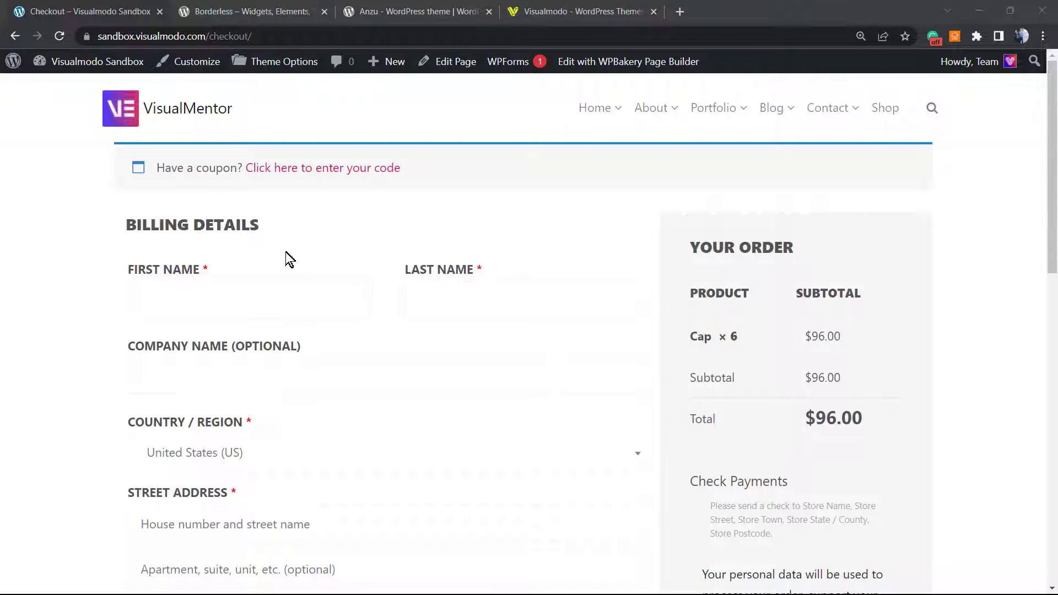
mouse_move(459, 251)
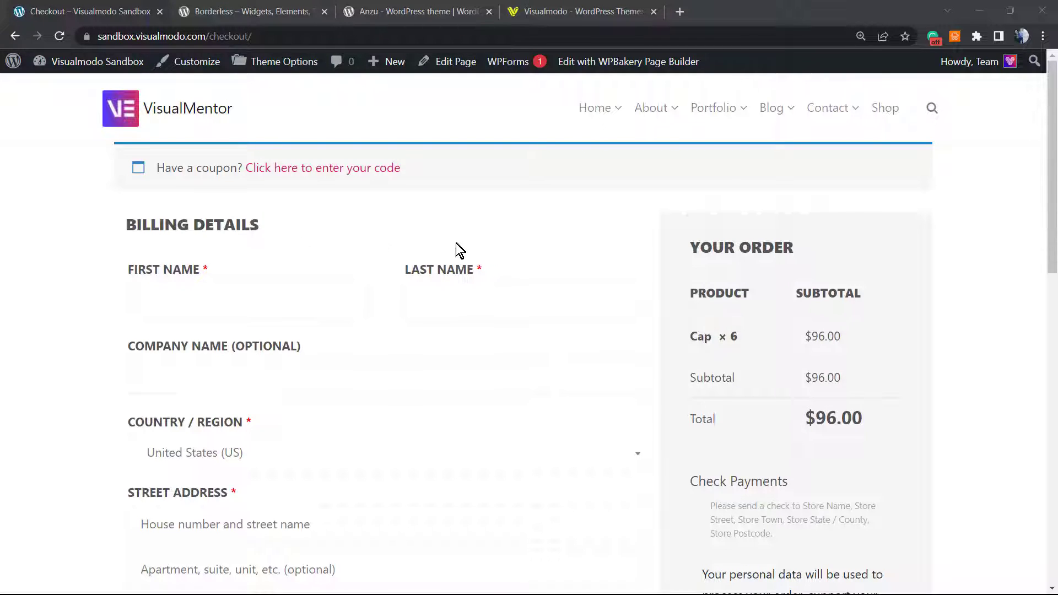
mouse_move(439, 247)
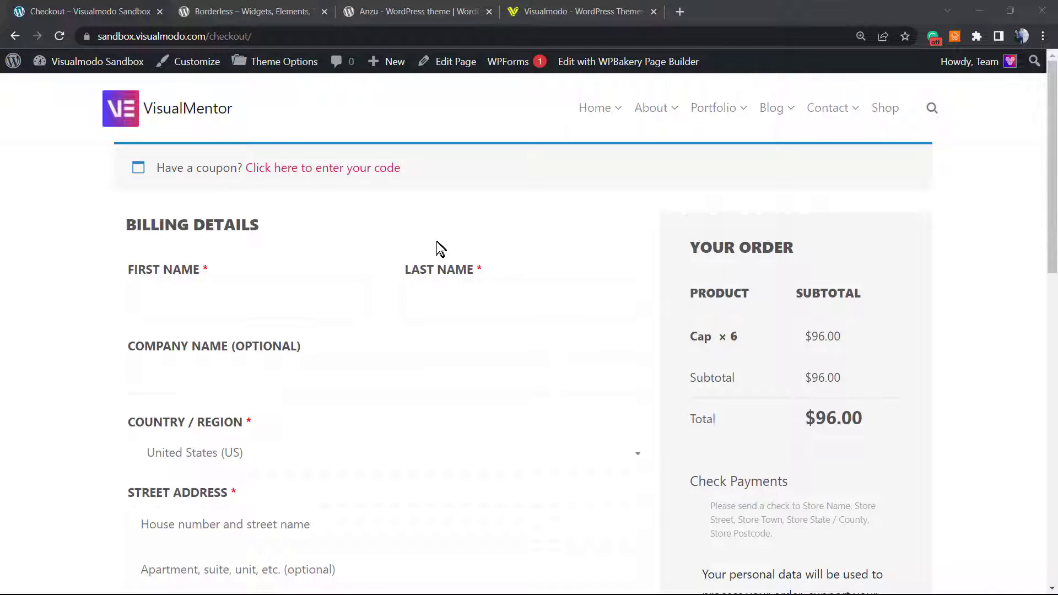
mouse_move(532, 243)
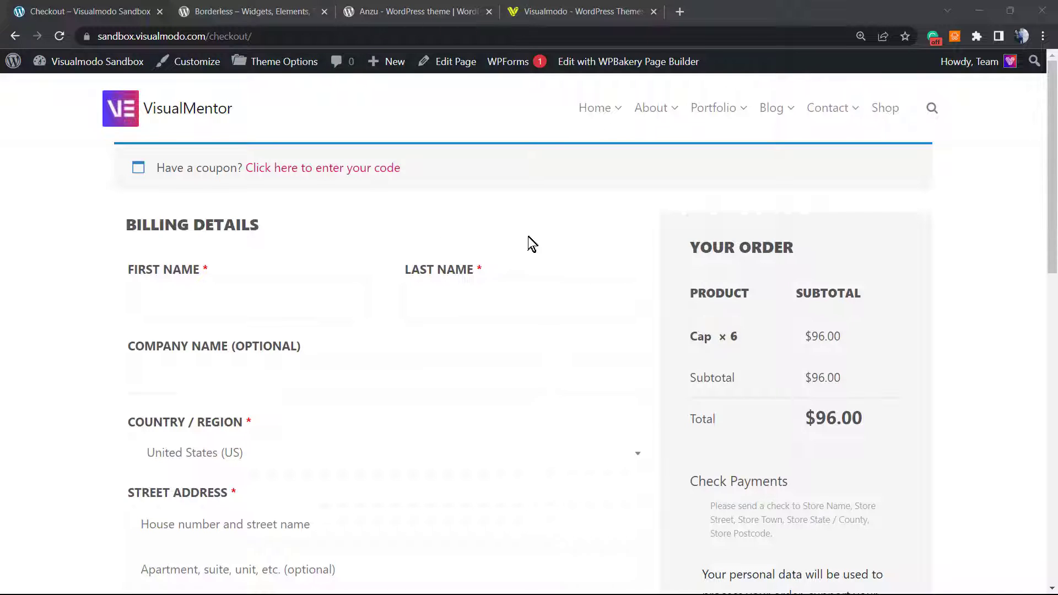
mouse_move(563, 249)
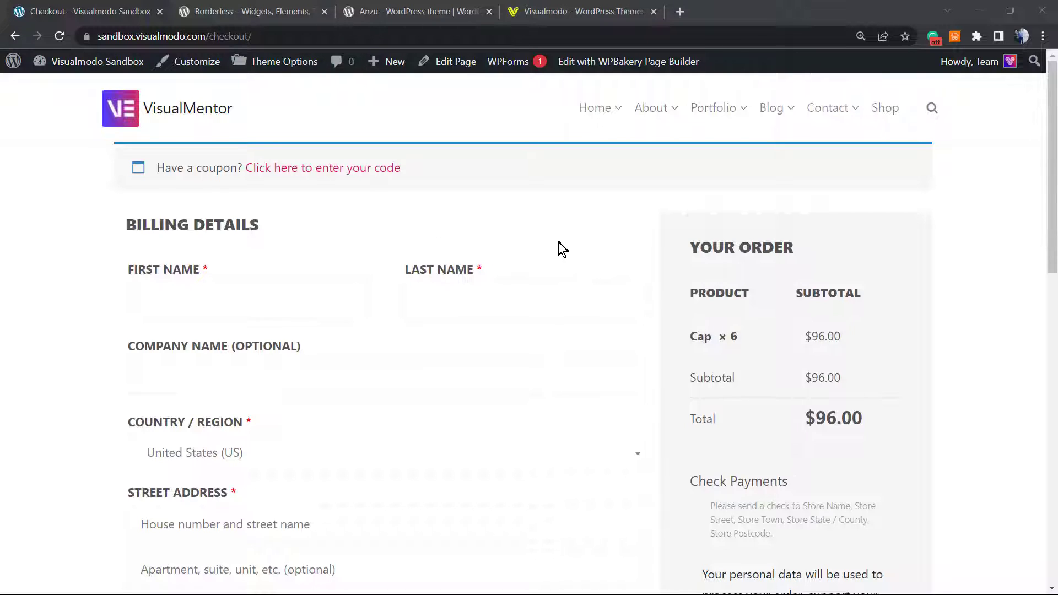
mouse_move(540, 246)
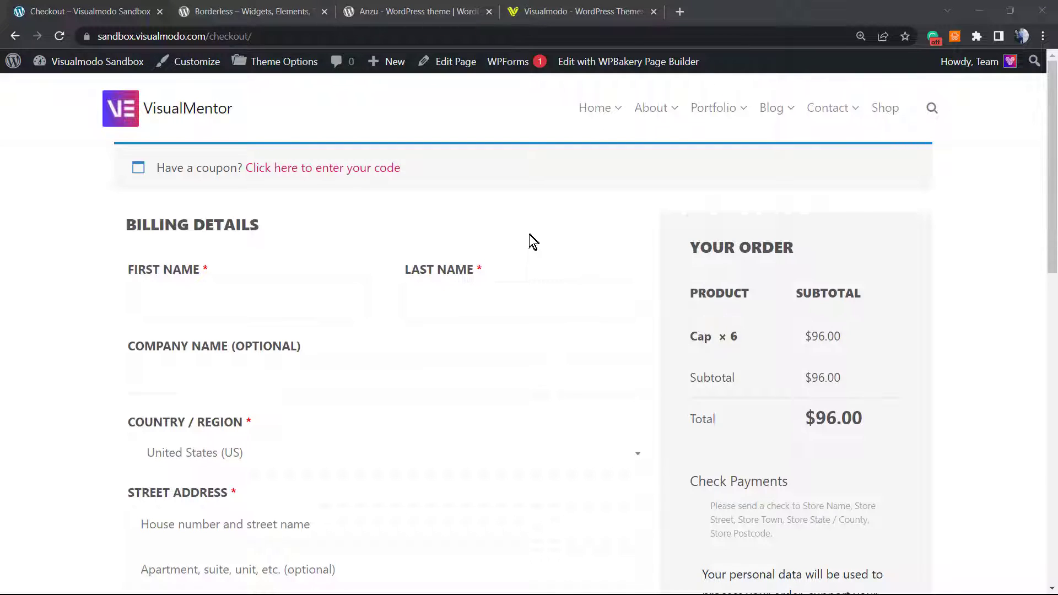
Step: Scroll through the checkout page and terms box to the Terms and Conditions link
scroll(down, 3)
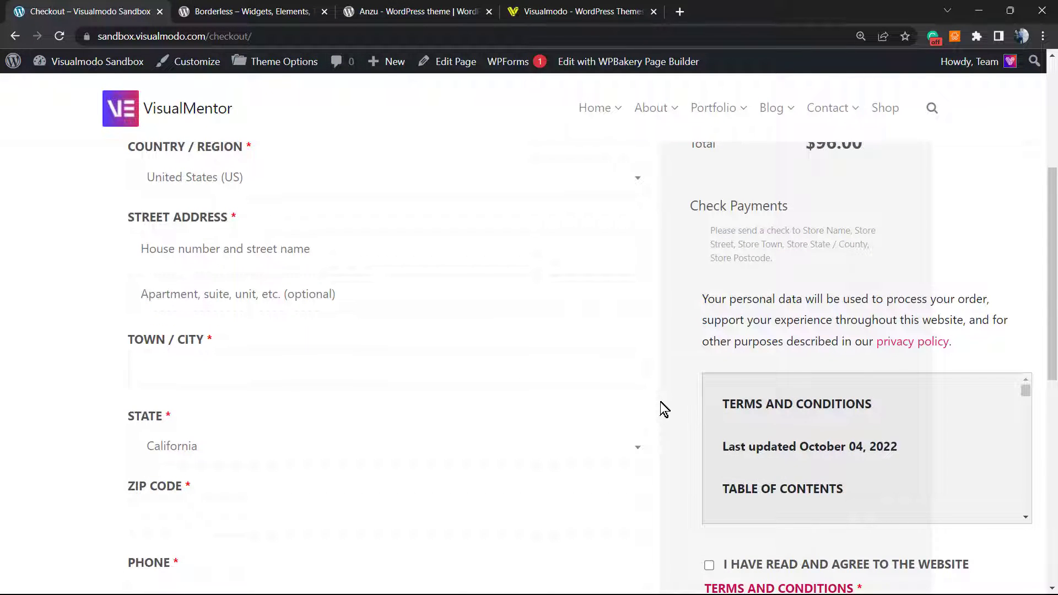
scroll(down, 3)
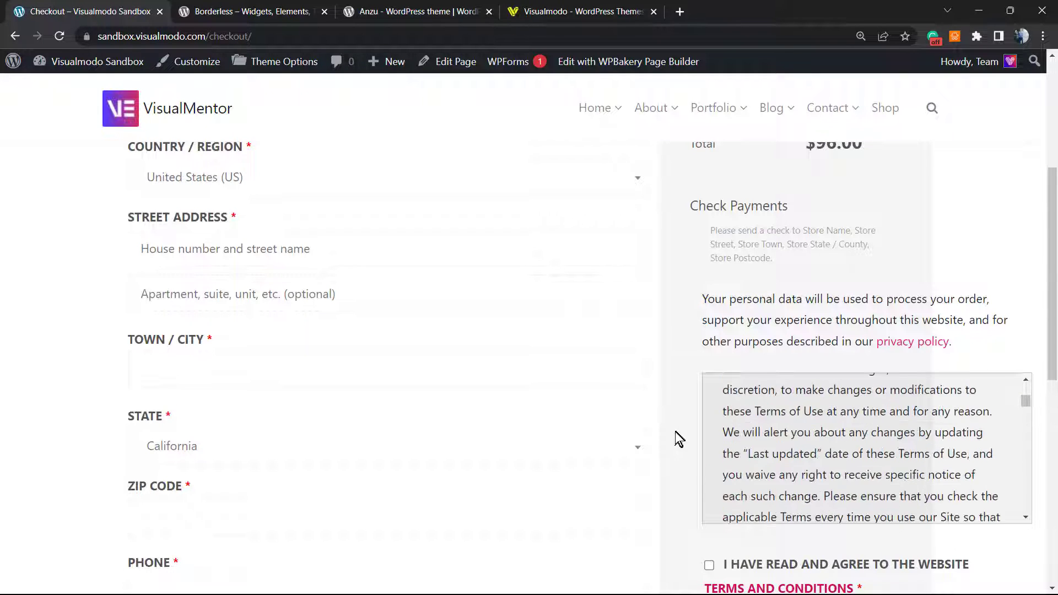
scroll(down, 3)
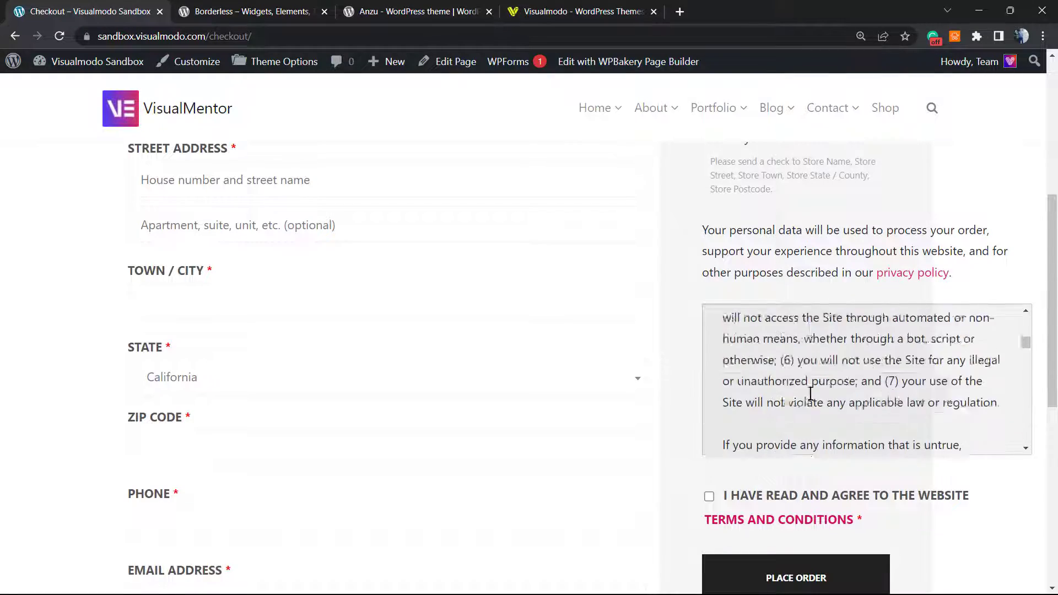
scroll(down, 3)
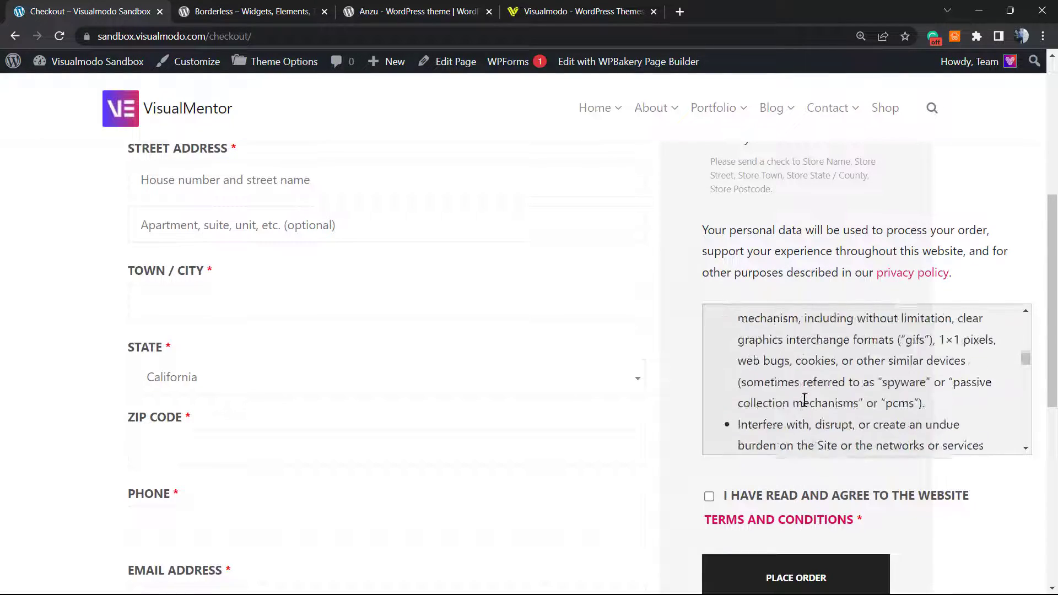
scroll(down, 3)
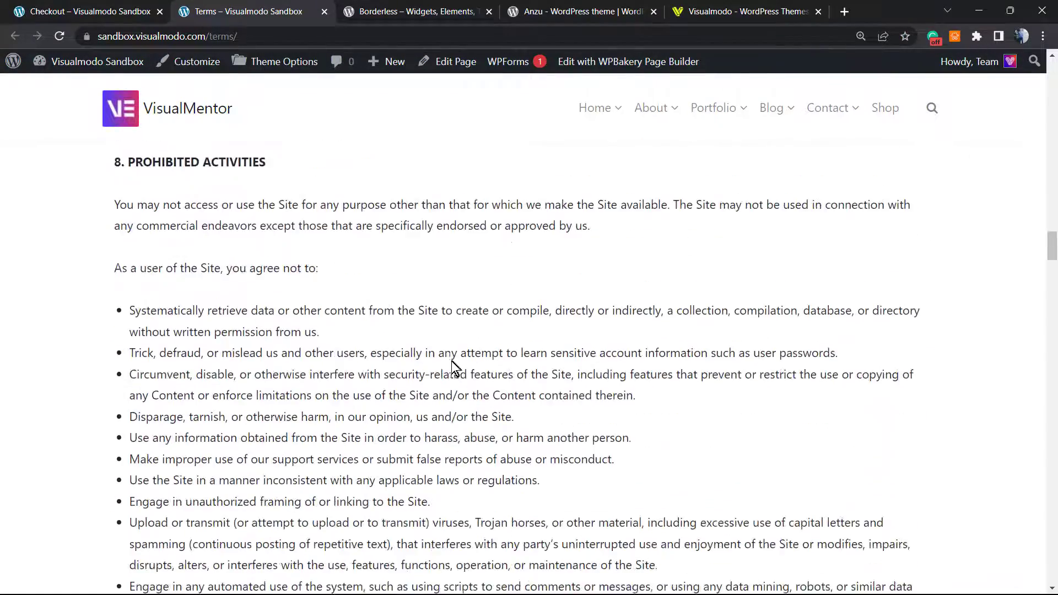
Step: Review the checkout tab, then go from the Terms tab to the admin Dashboard via the site name
click(88, 11)
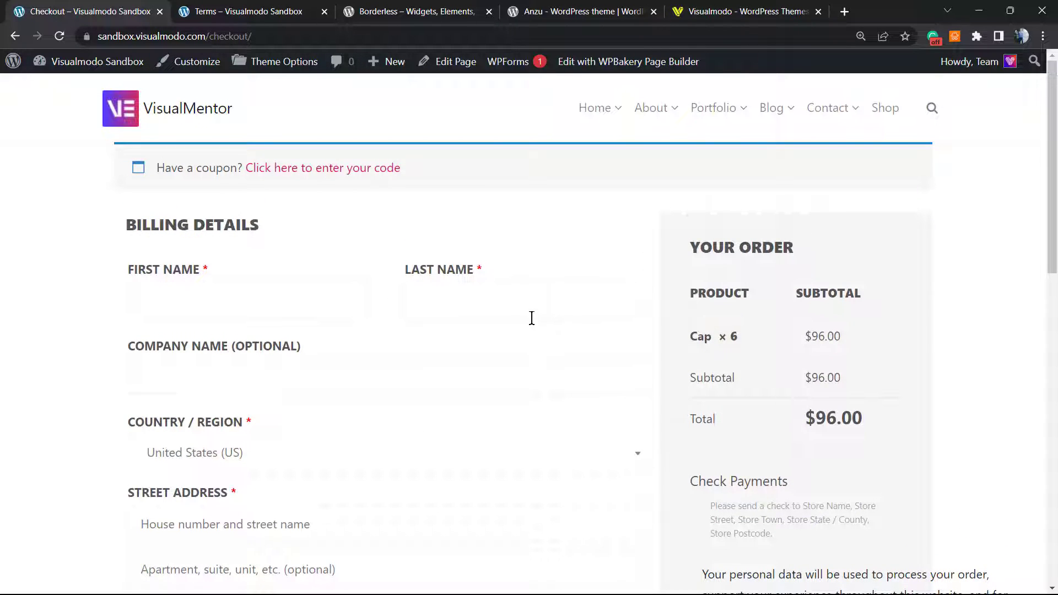
scroll(down, 3)
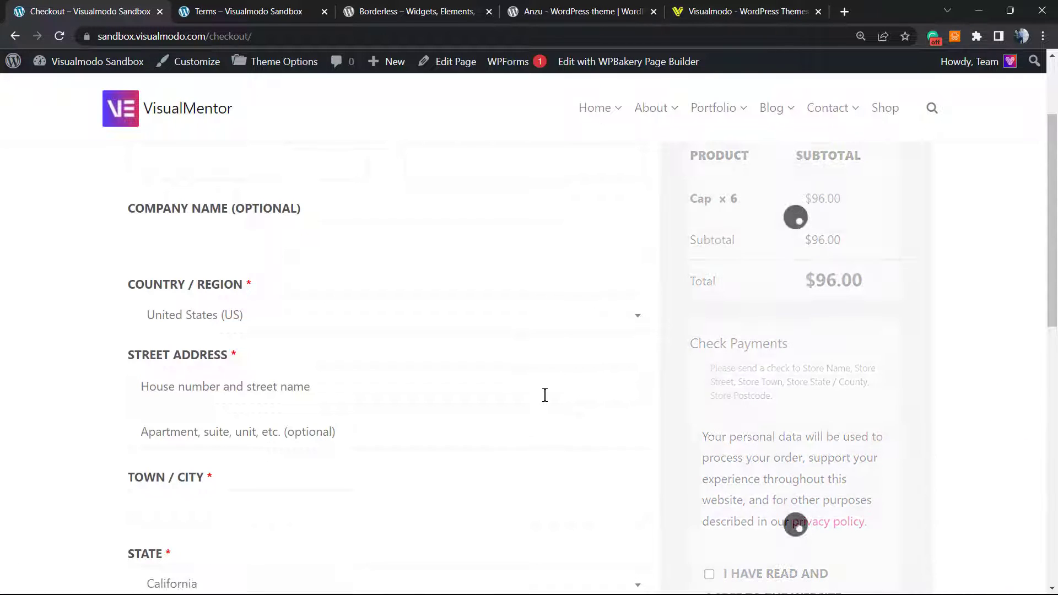
scroll(down, 3)
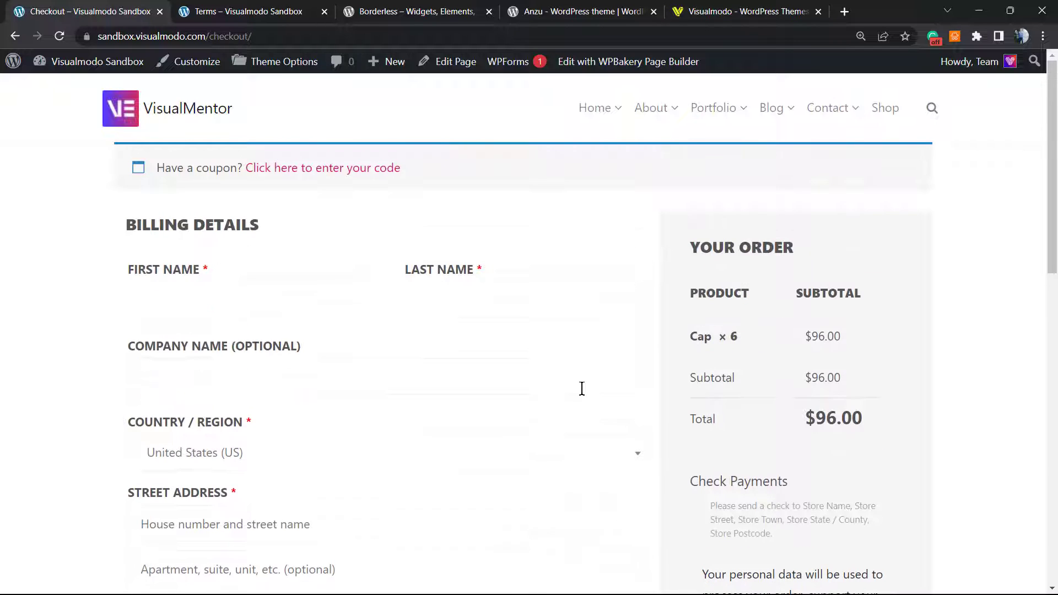
click(248, 12)
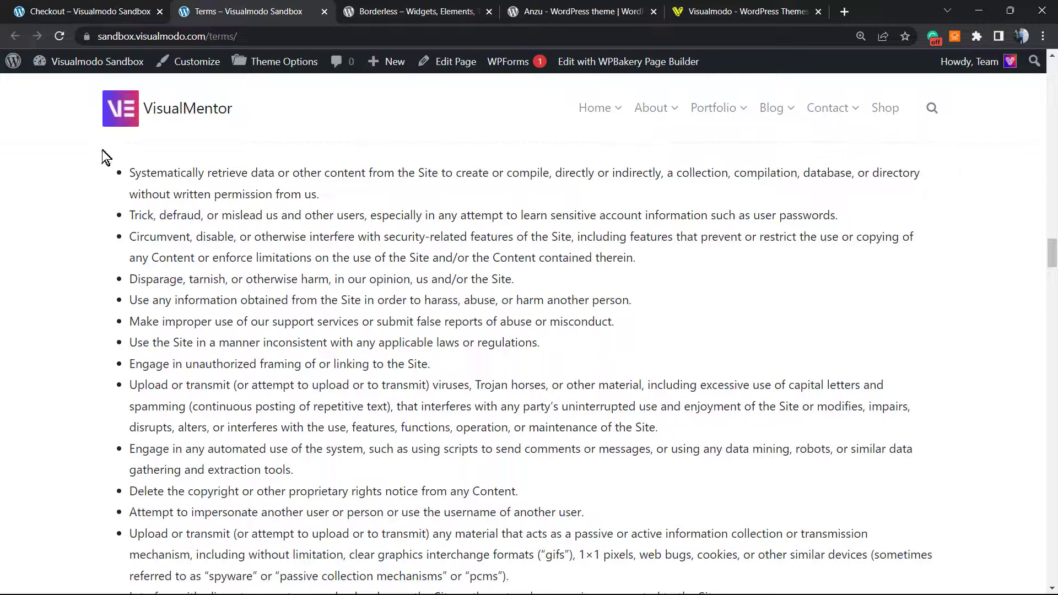
click(97, 61)
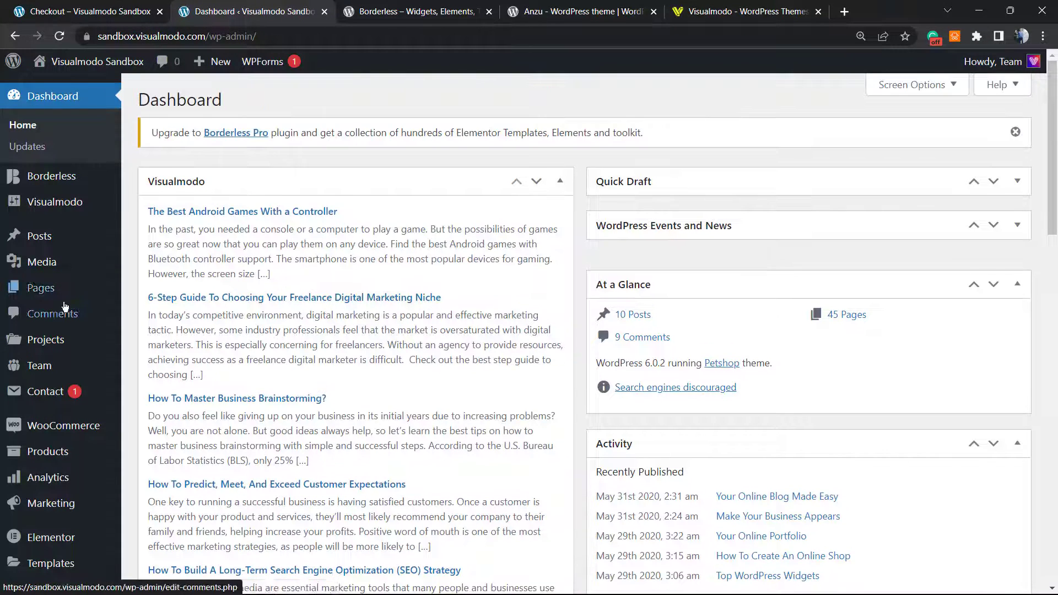
mouse_move(63, 425)
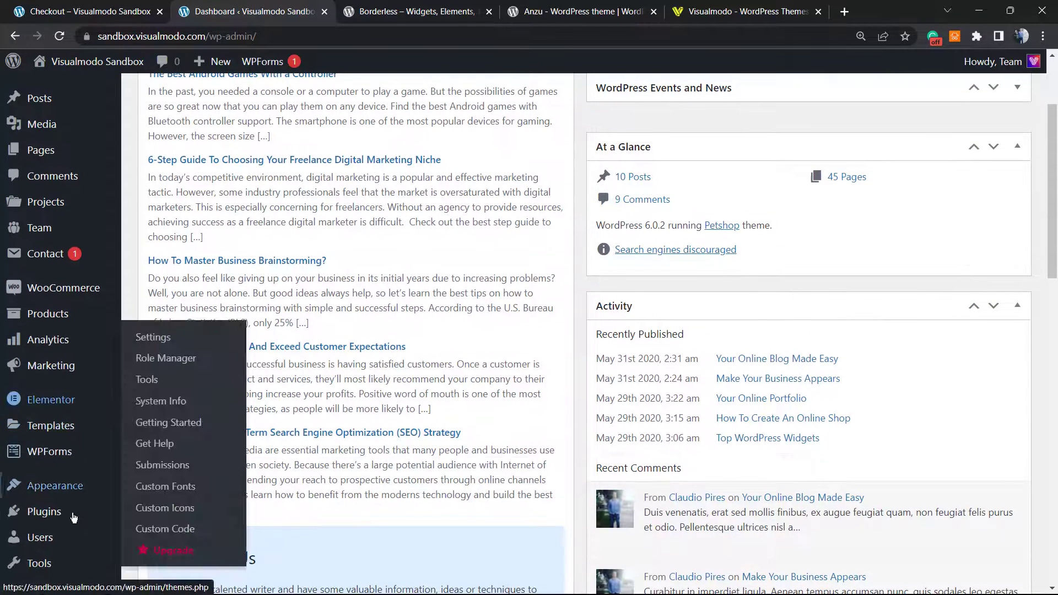
mouse_move(44, 511)
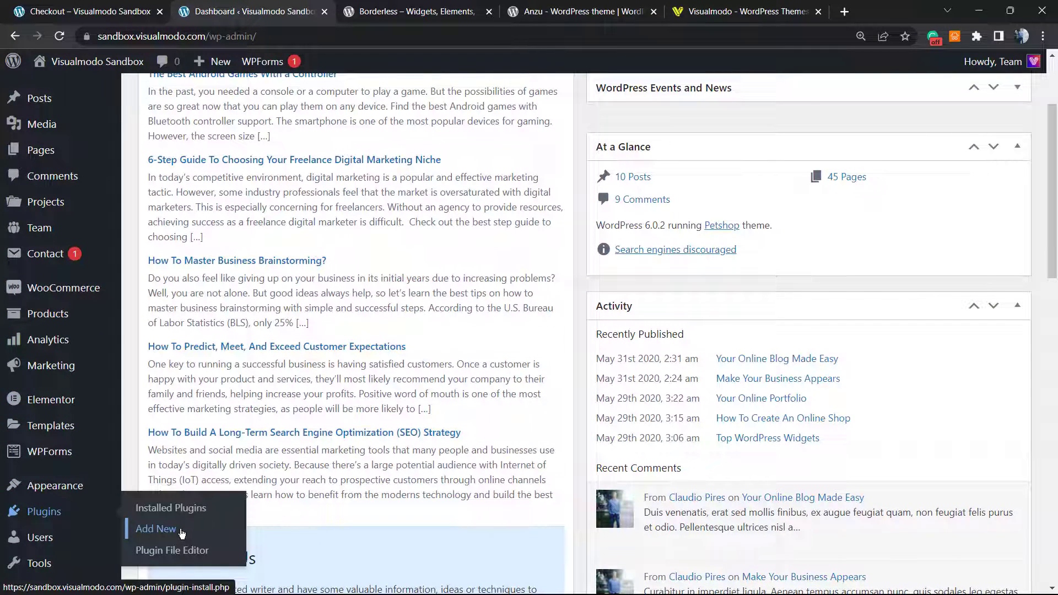
Step: Open Plugins > Add New from the admin sidebar
click(156, 529)
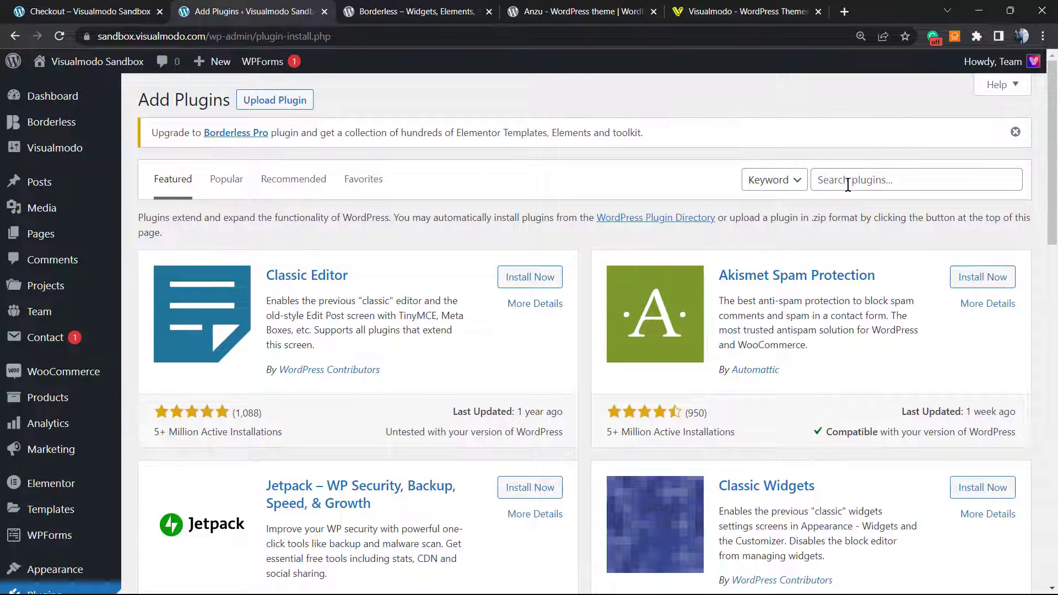
Step: Search for 'Terms and Conditions Popup for WooCommerce', then install and activate it
text(Terms and Conditions Popup for WooCommerce)
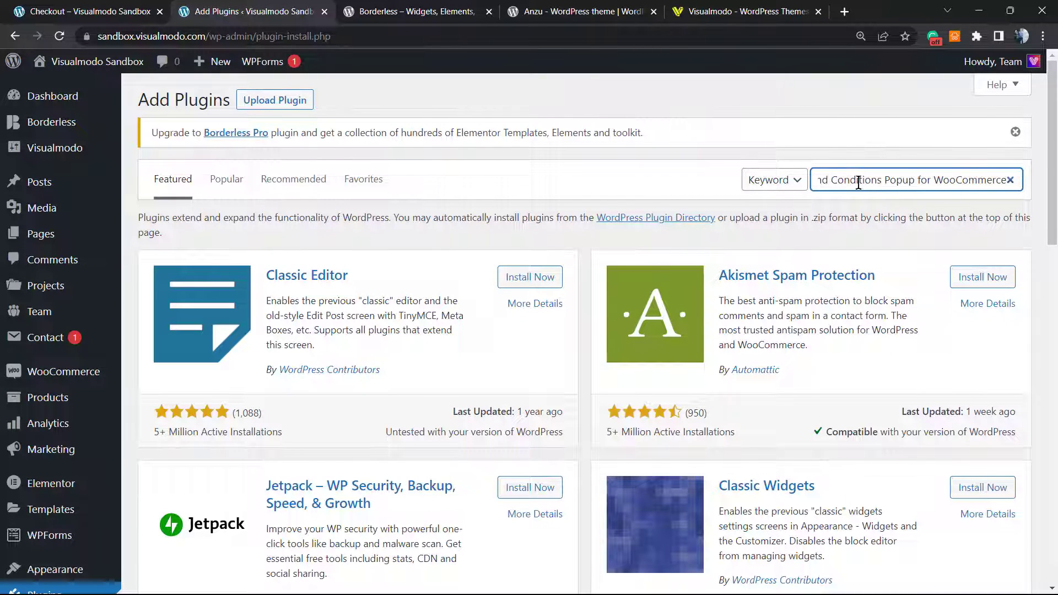
key(Enter)
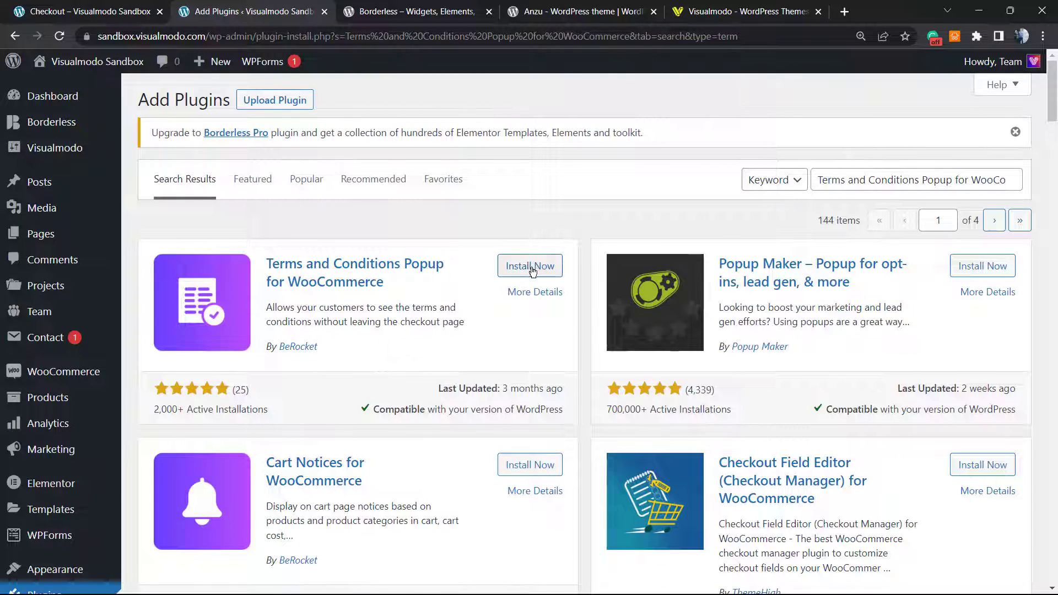
click(530, 265)
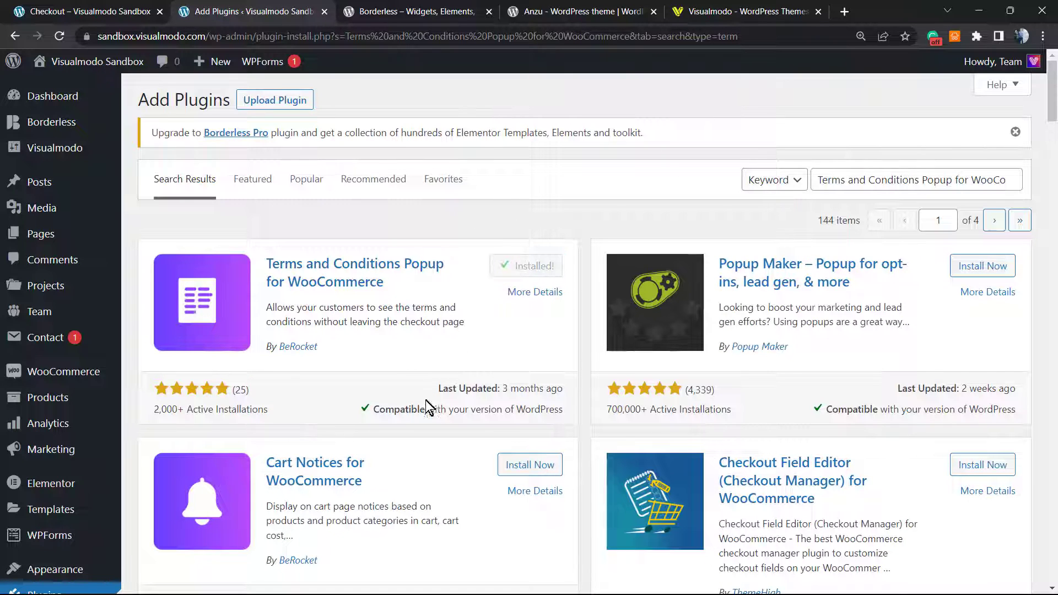
click(535, 265)
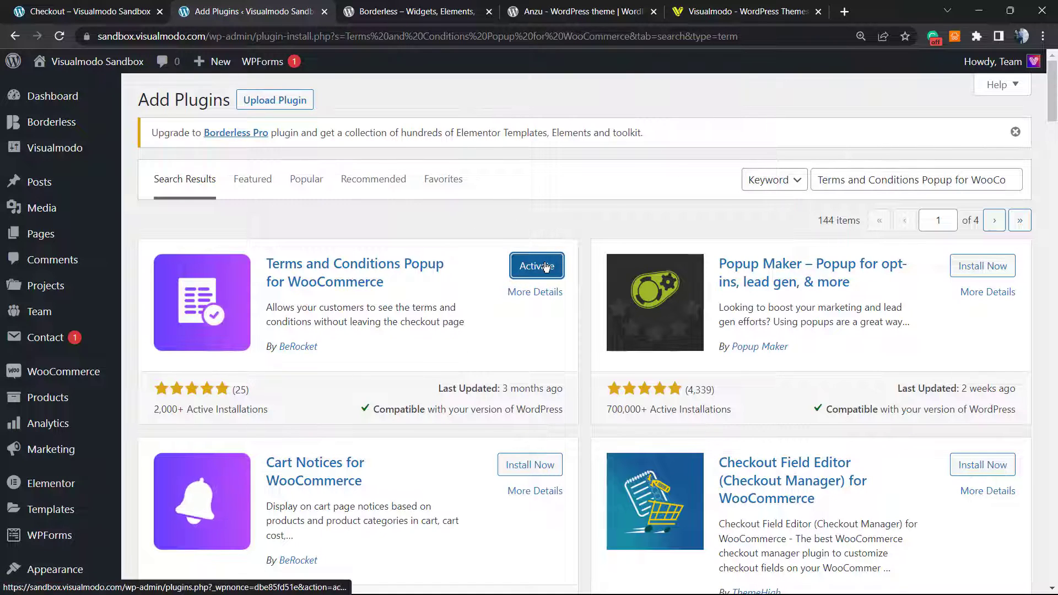
click(536, 265)
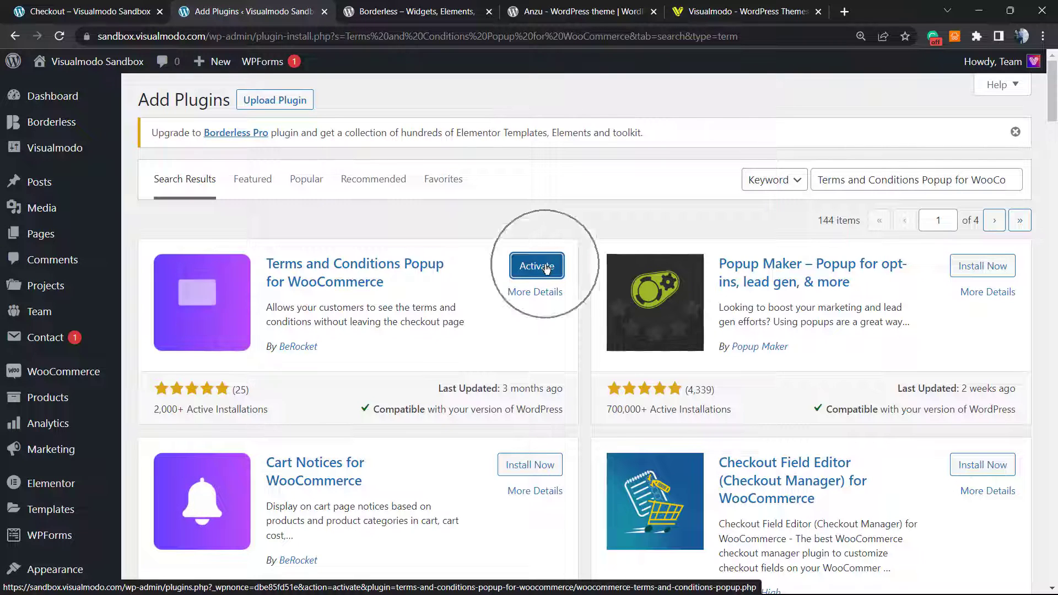
click(536, 265)
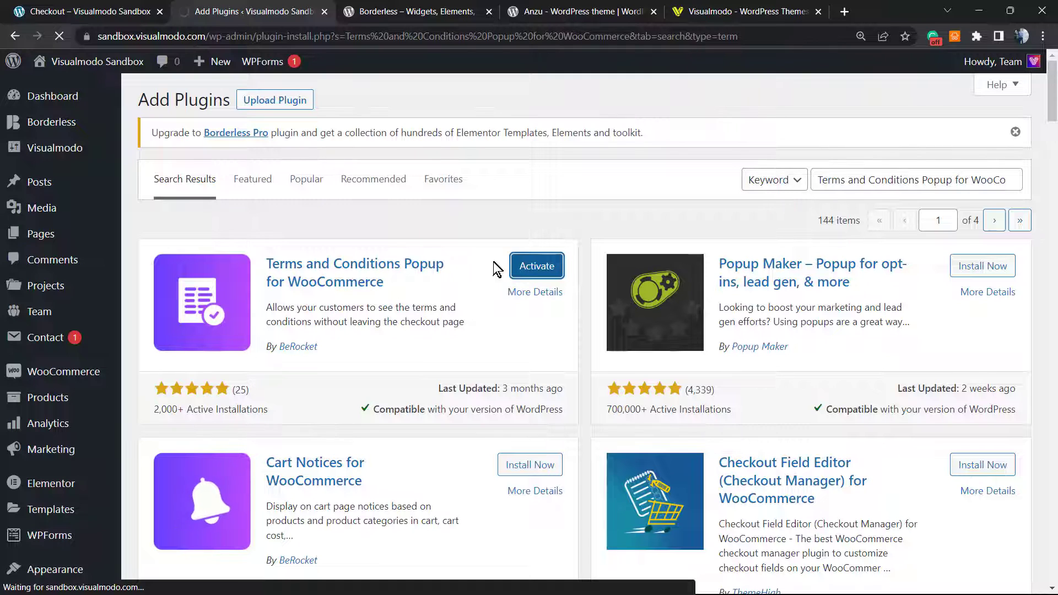
click(536, 265)
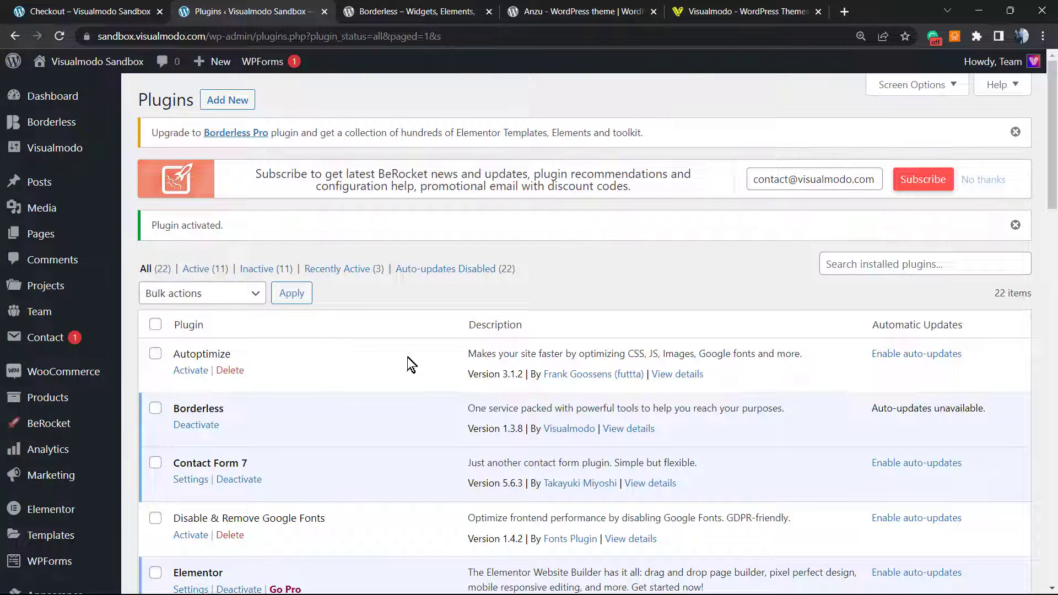
Step: Open the checkout's Terms and Conditions popup, close it, and return to the Plugins tab
click(88, 12)
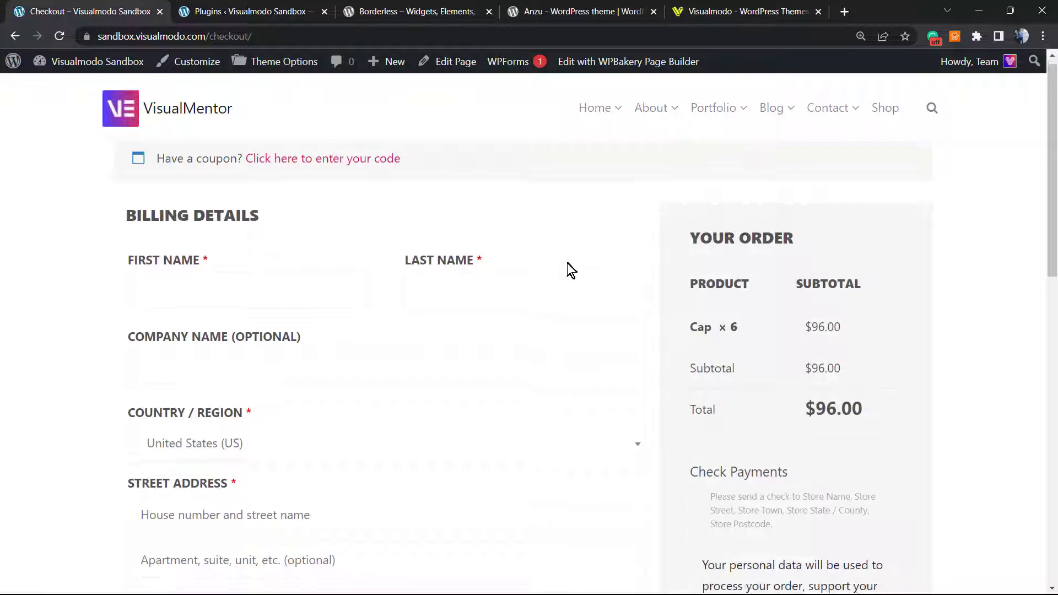
scroll(down, 3)
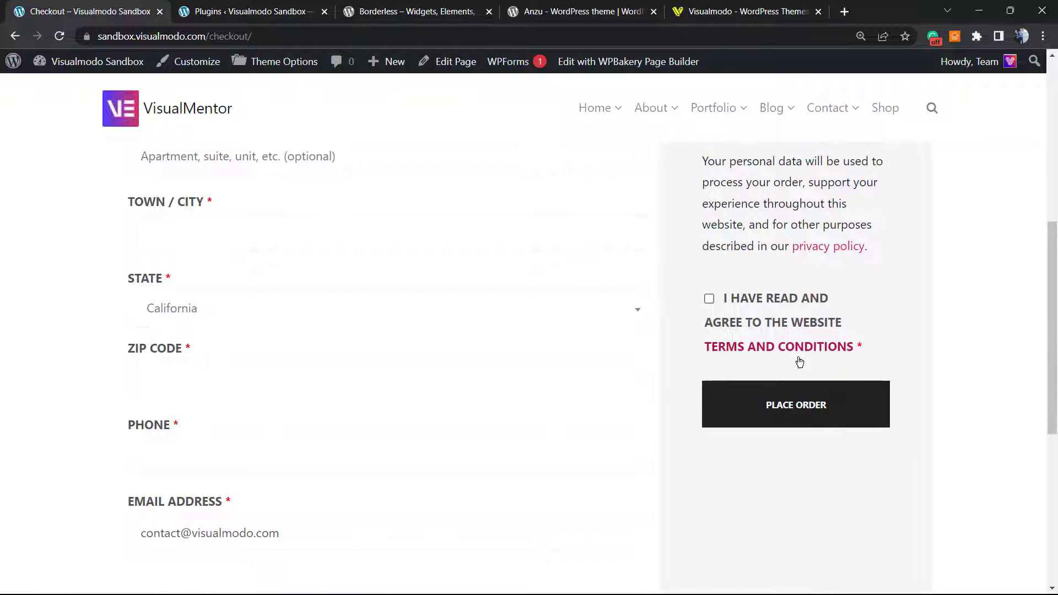
mouse_move(779, 346)
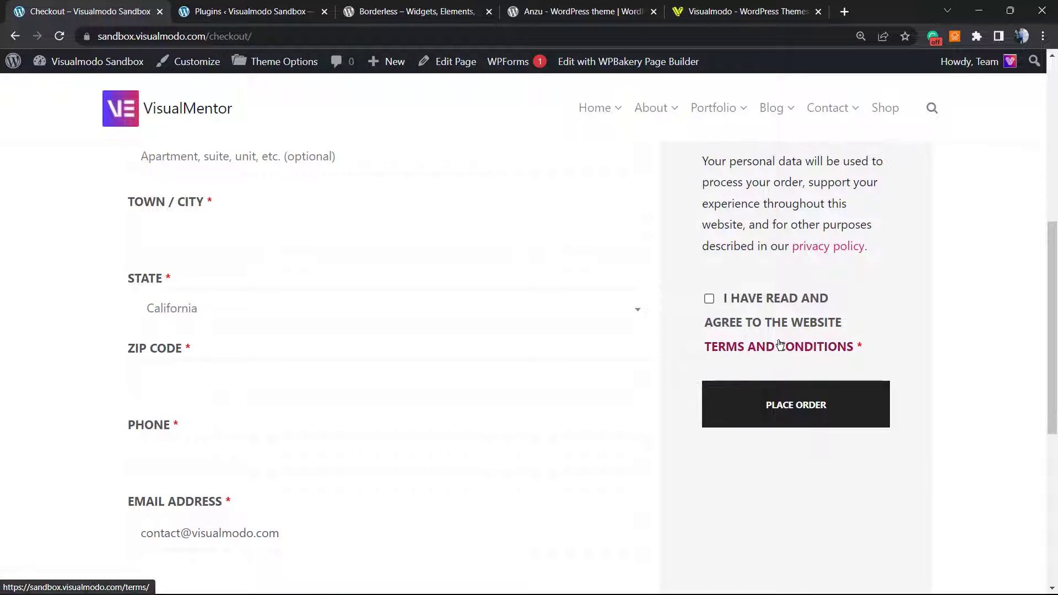
click(778, 346)
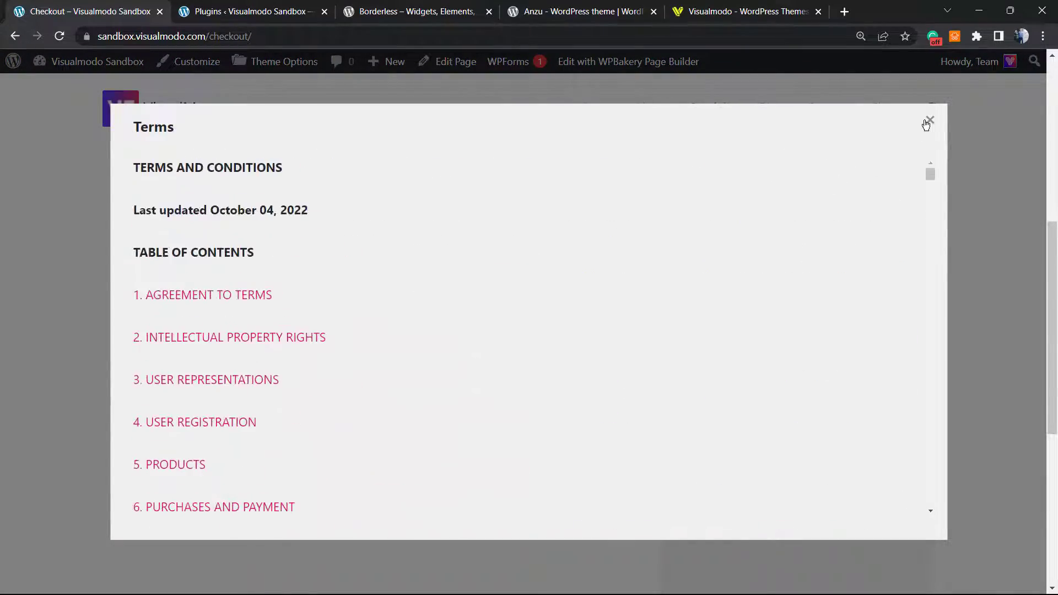
click(928, 121)
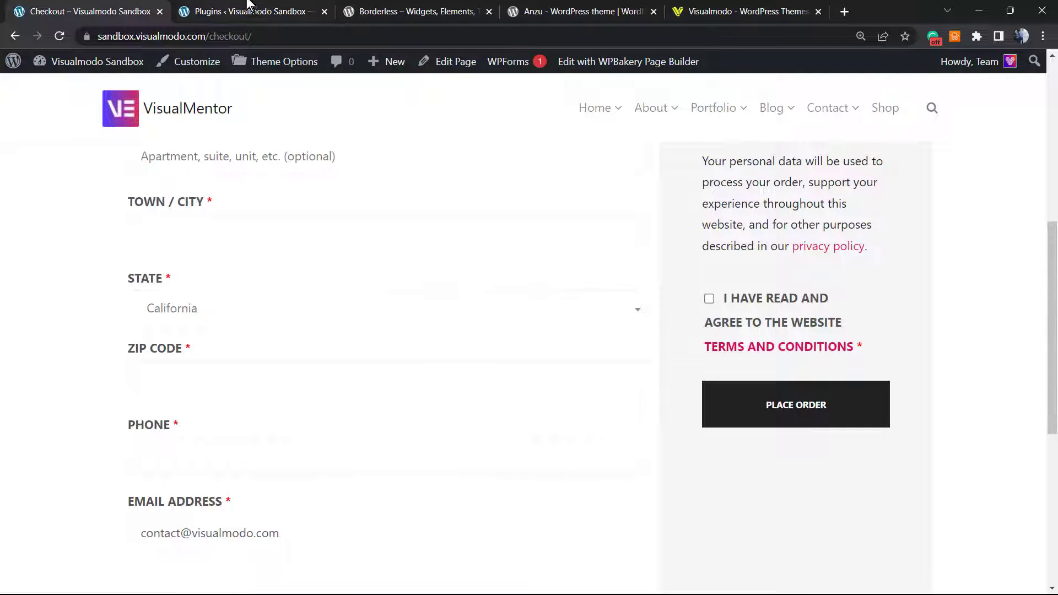
click(249, 11)
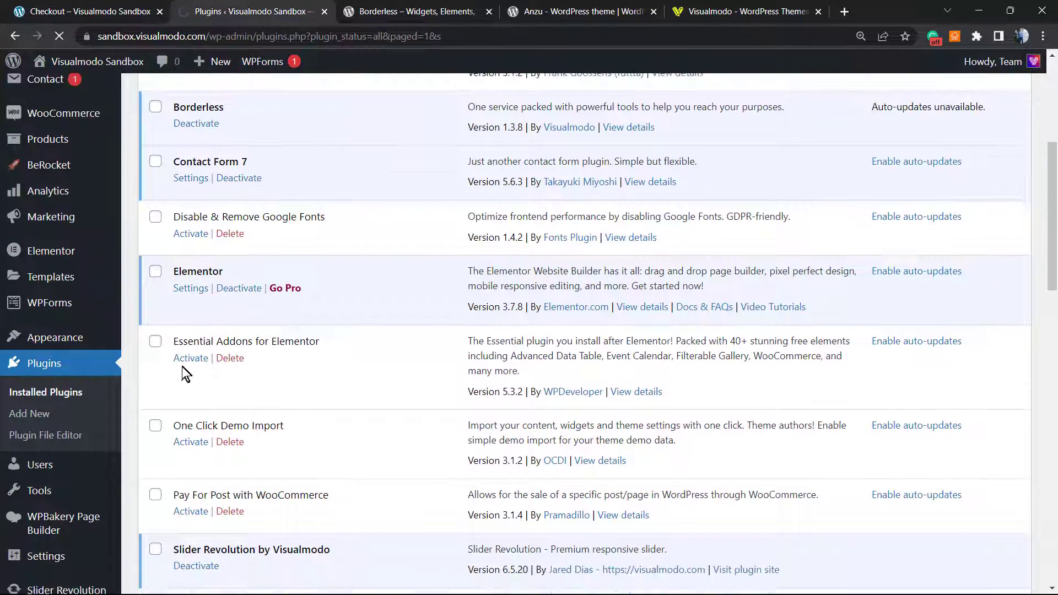
Step: Scroll the admin sidebar and open BeRocket's Terms and Conditions settings
scroll(down, 3)
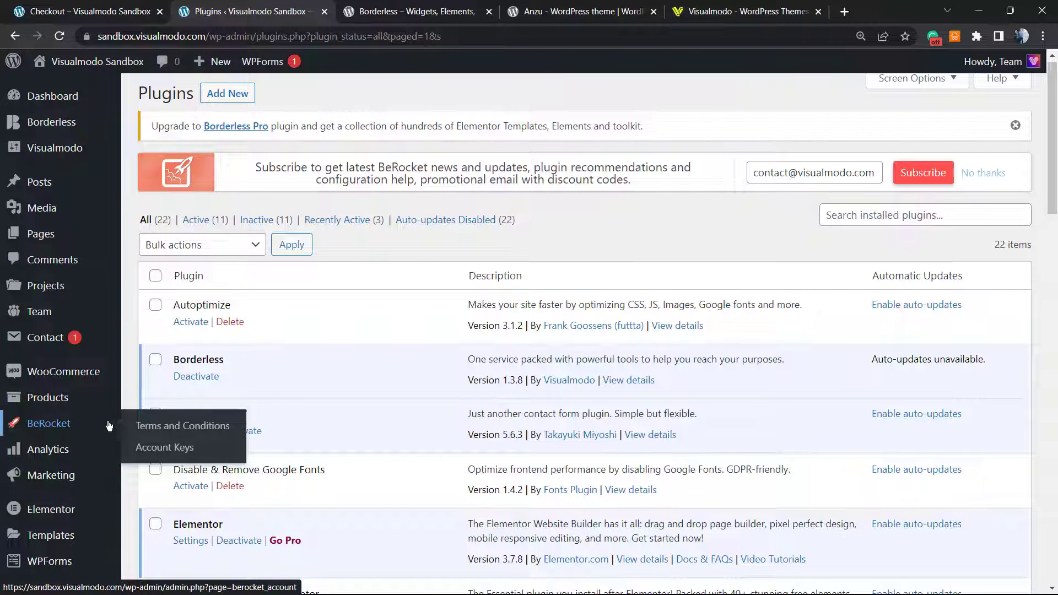
click(182, 426)
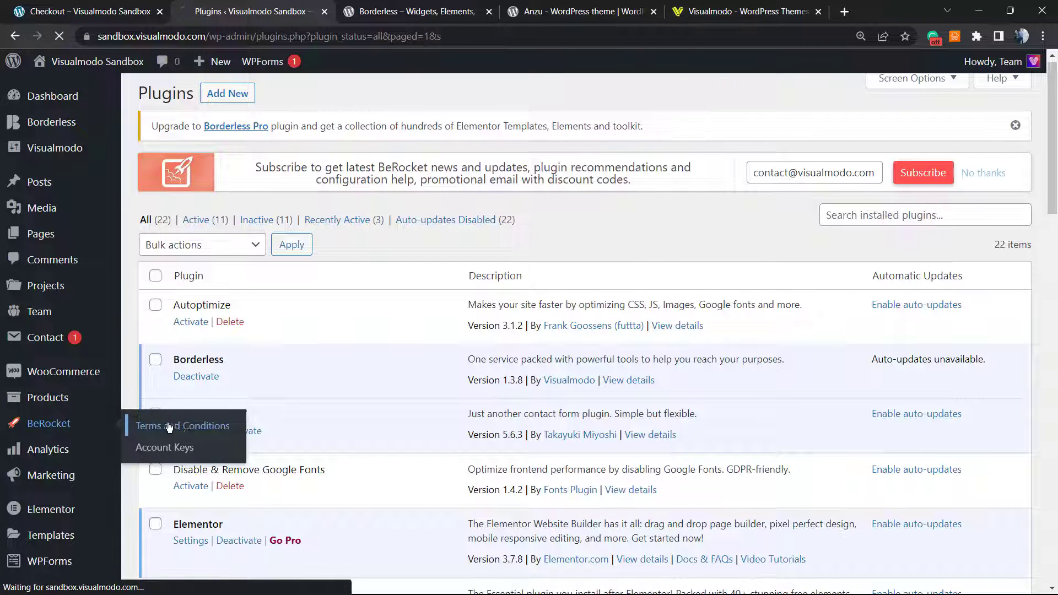
Step: Enable 'Agree button on terms' in the popup settings, then go to the checkout tab
click(182, 425)
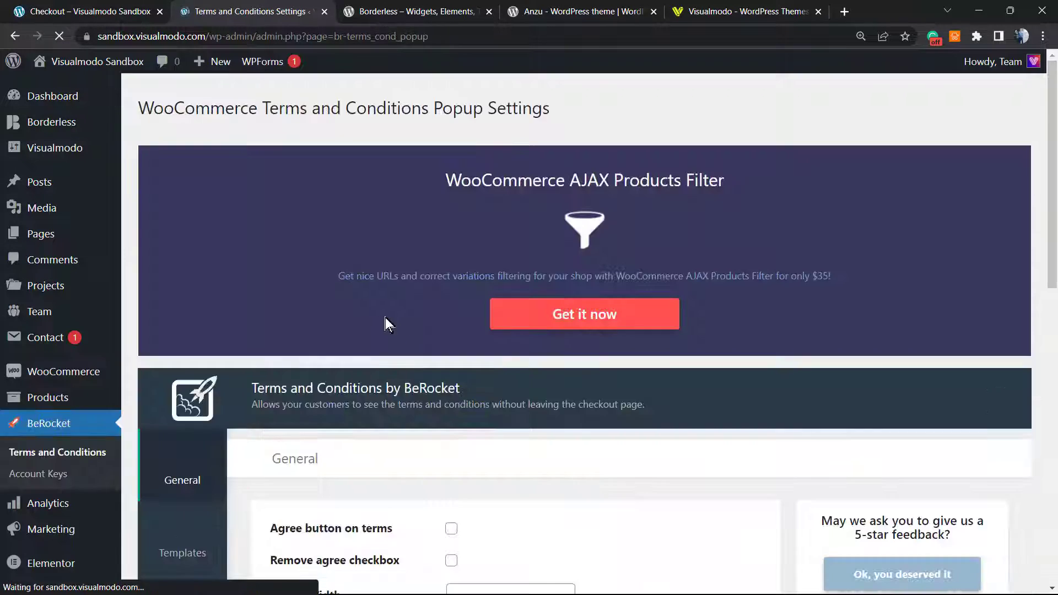
scroll(down, 3)
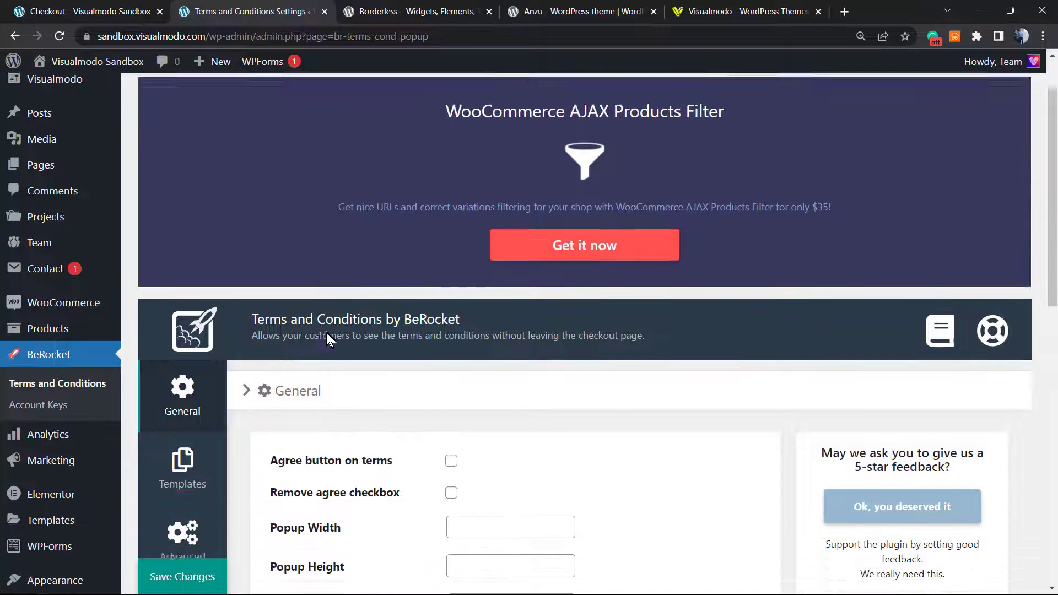
scroll(down, 3)
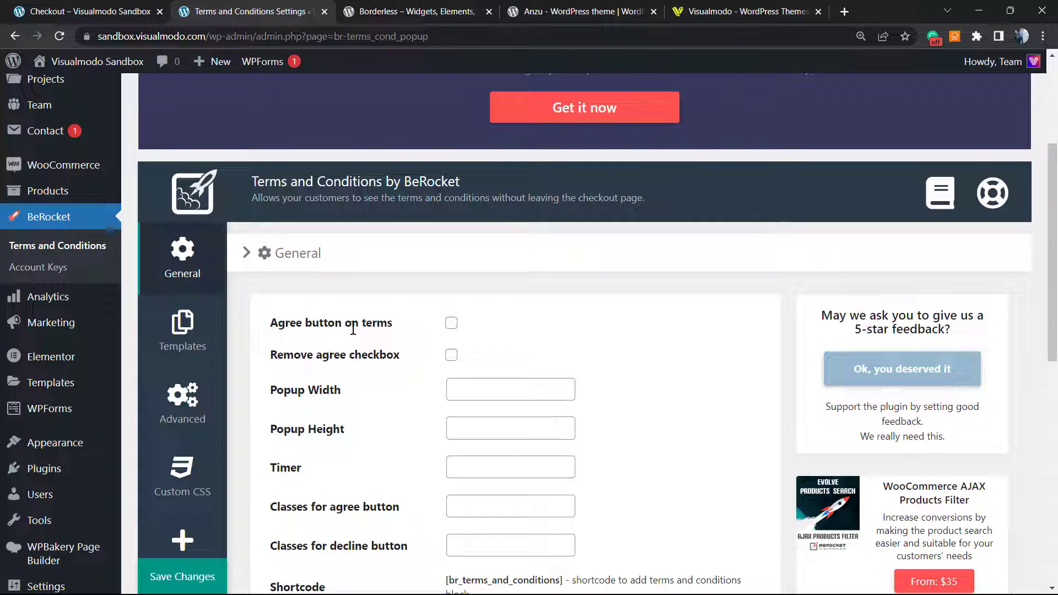
click(451, 324)
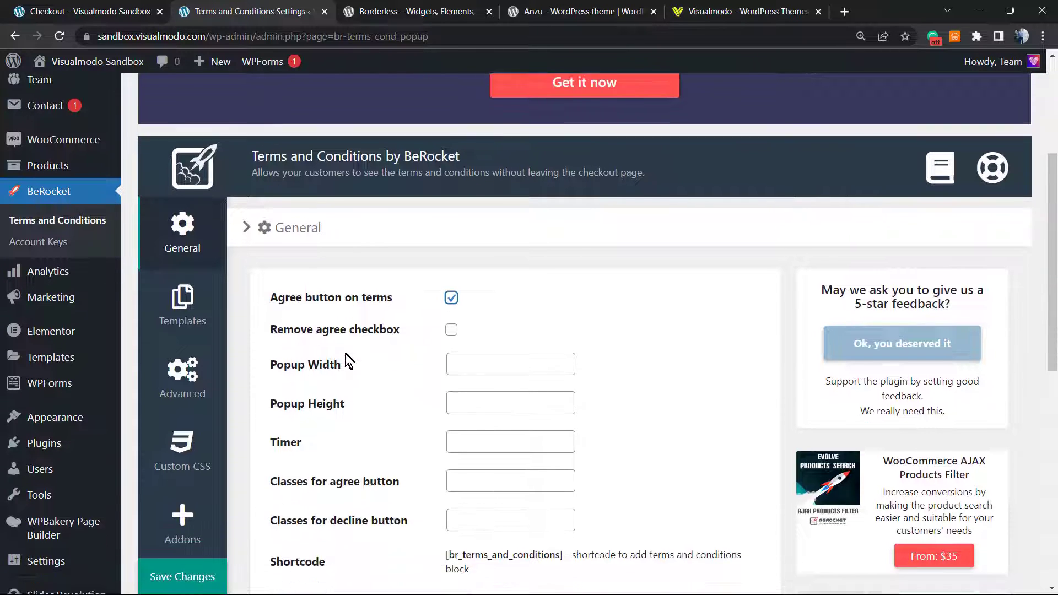
scroll(down, 3)
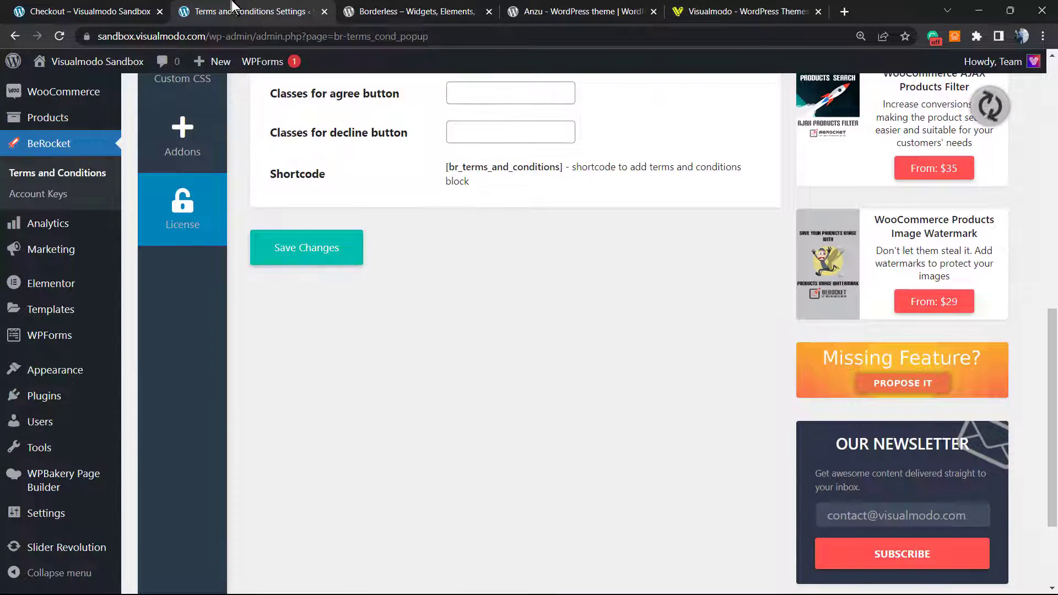
click(88, 12)
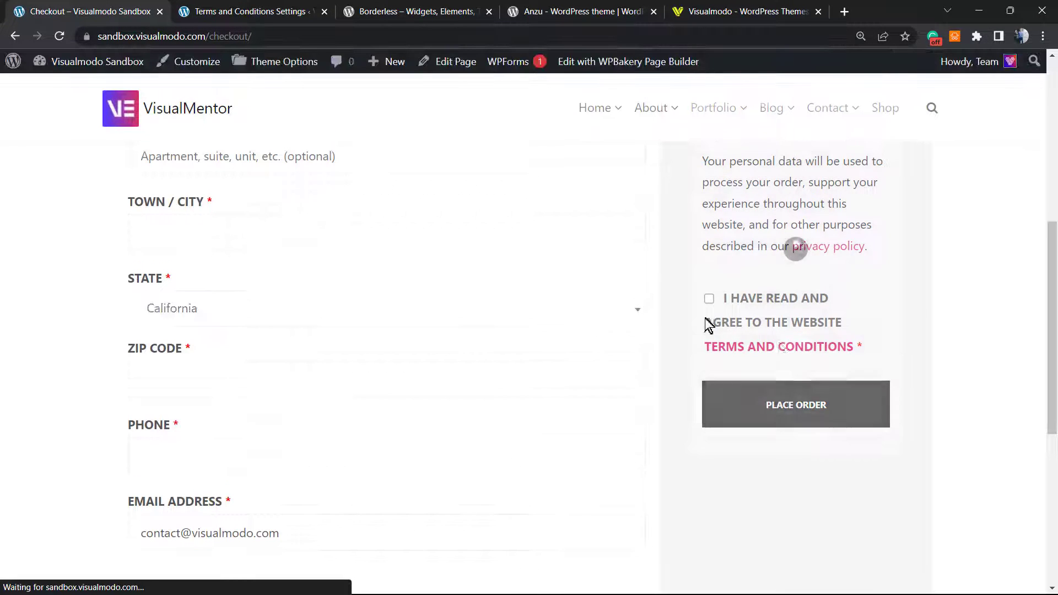
Step: Verify the checkout terms popup shows Accept and Decline, then return to the settings tab
click(778, 346)
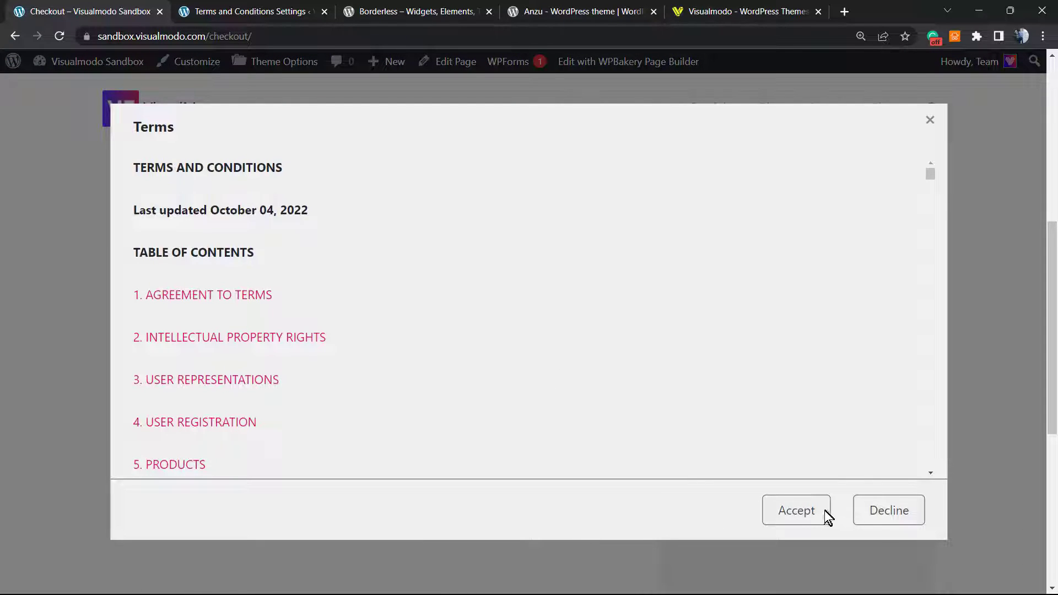
mouse_move(640, 515)
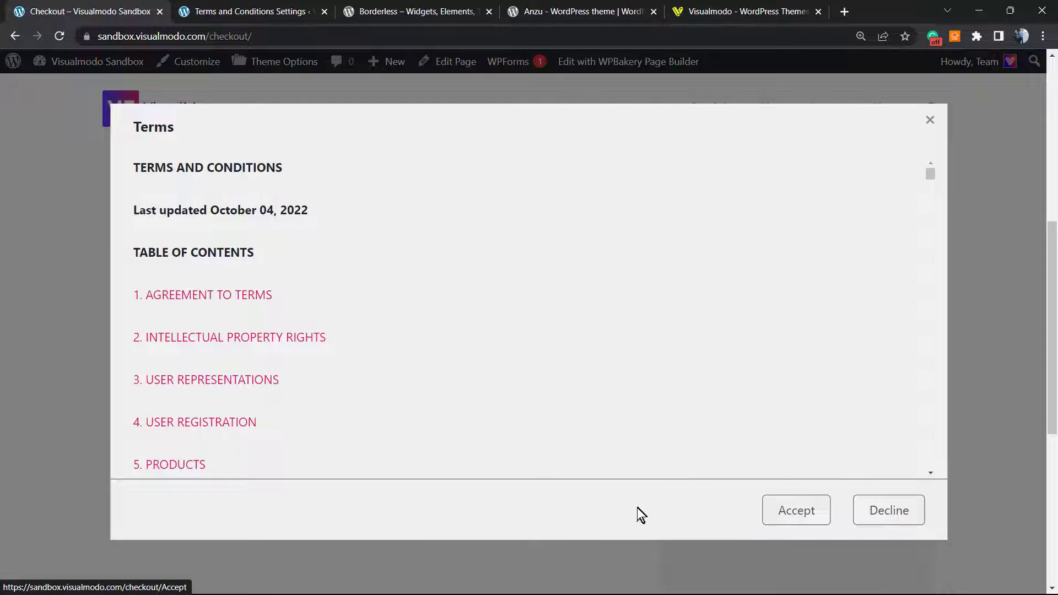
scroll(down, 3)
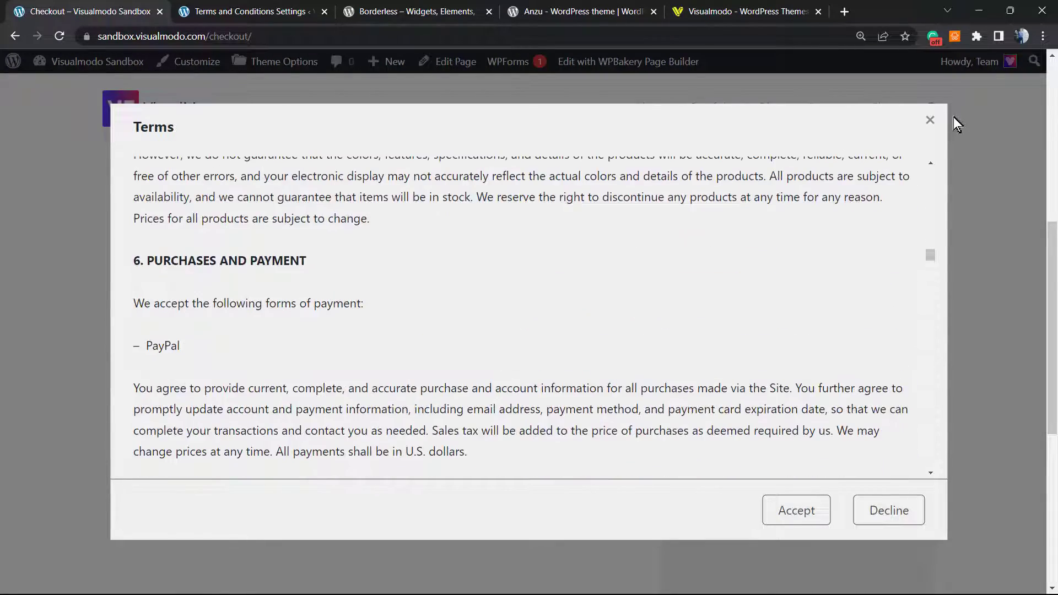
click(929, 120)
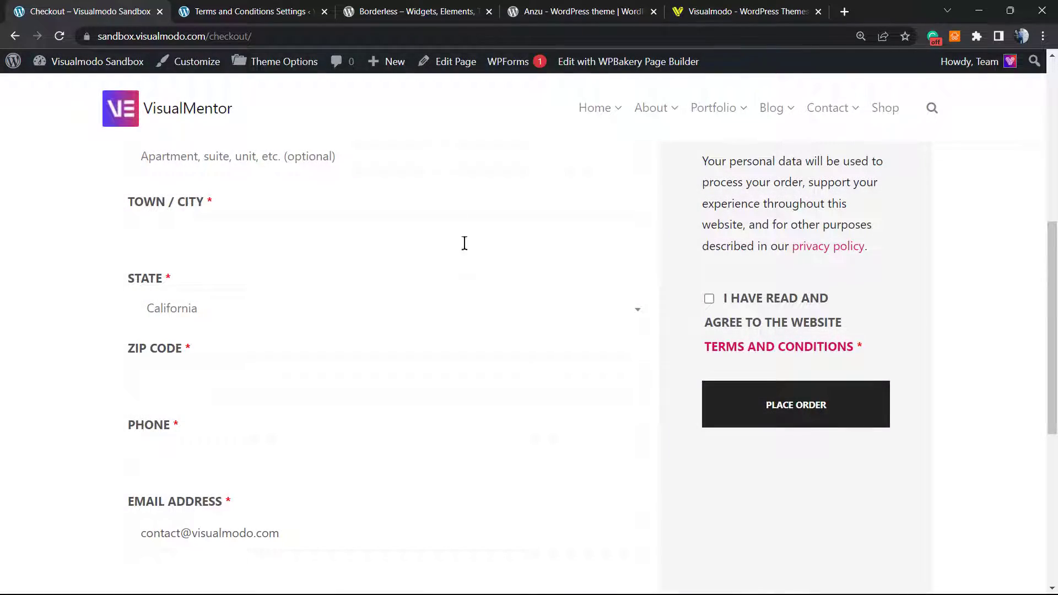
click(246, 11)
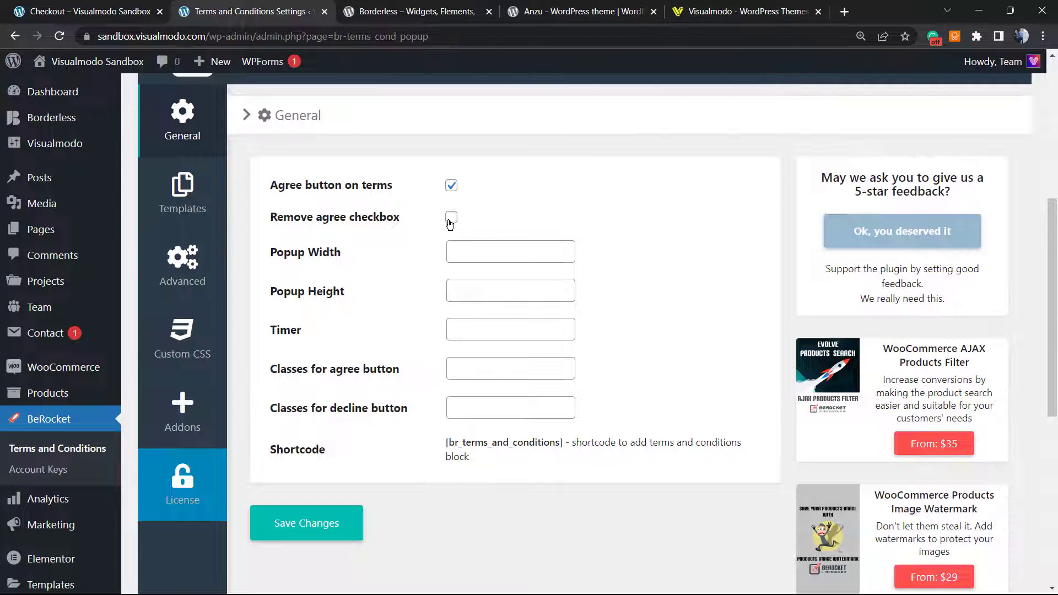
Step: Enable 'Remove agree checkbox', save the settings, and switch to the checkout tab
click(451, 217)
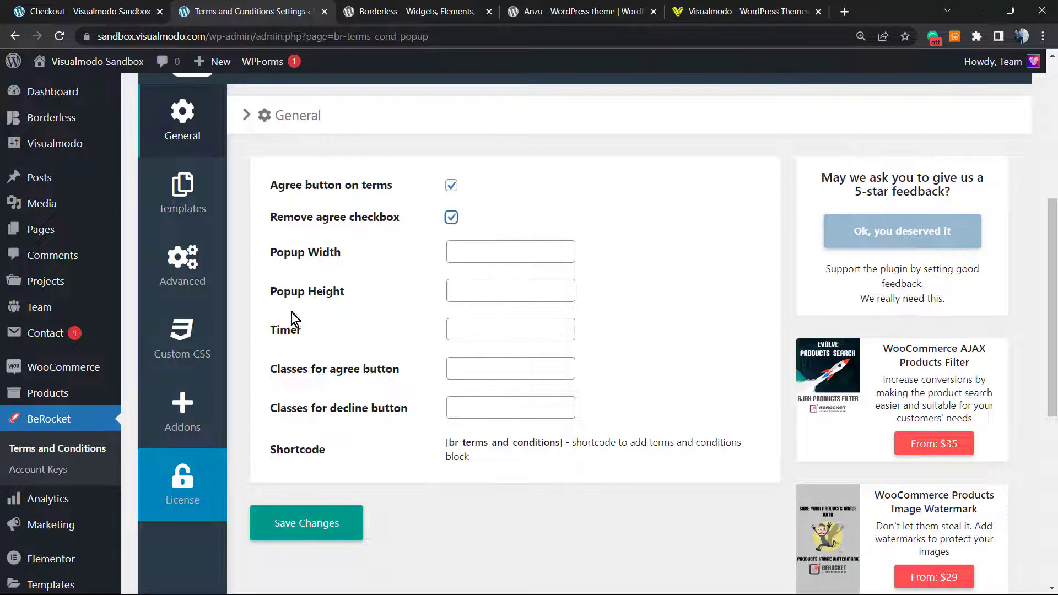
click(306, 523)
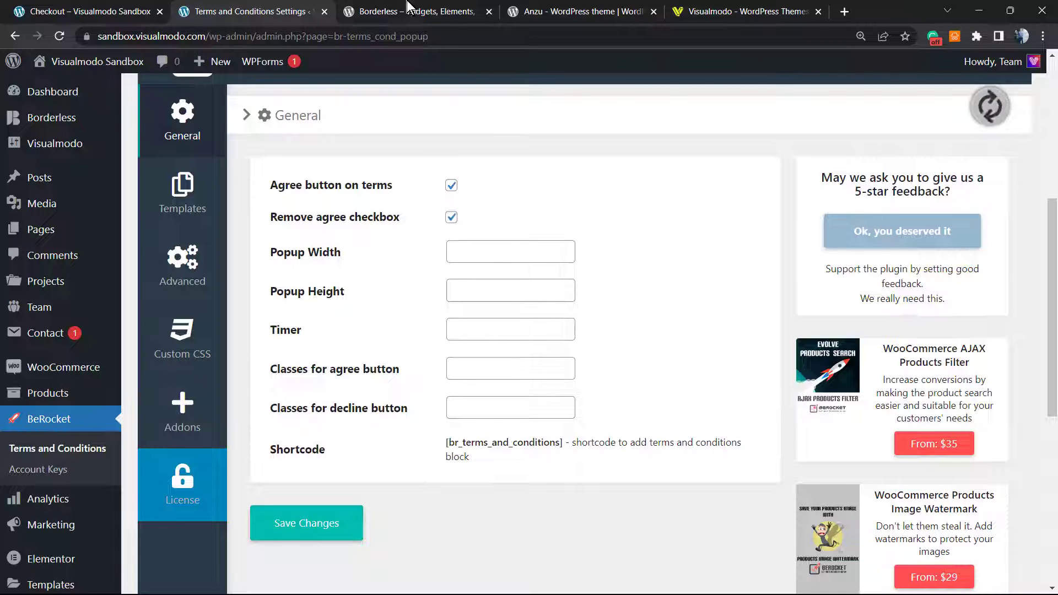
click(87, 12)
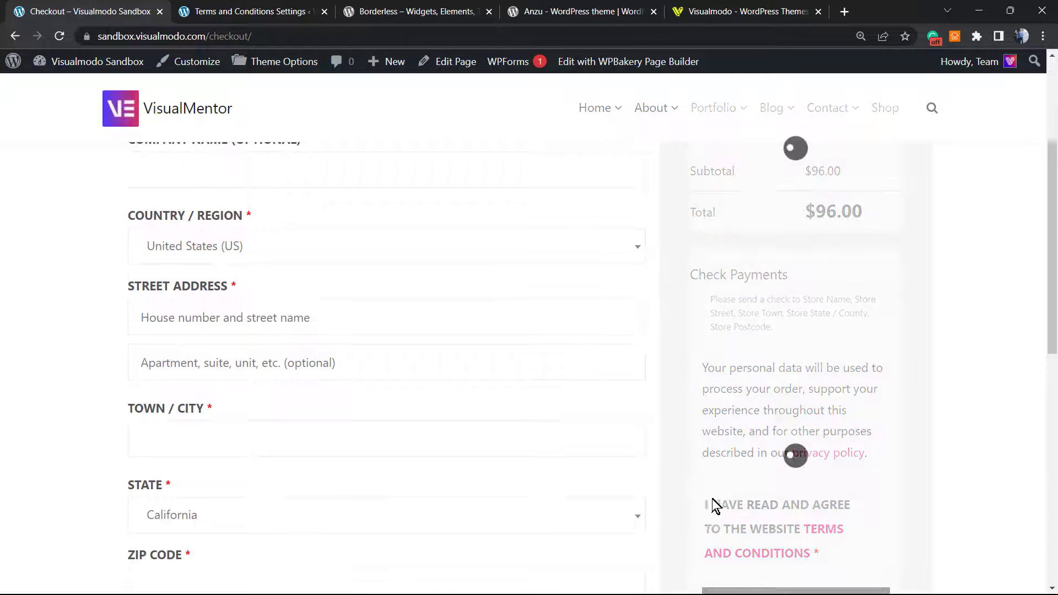
Step: Open the Terms and Conditions popup from checkout and click Accept
scroll(down, 3)
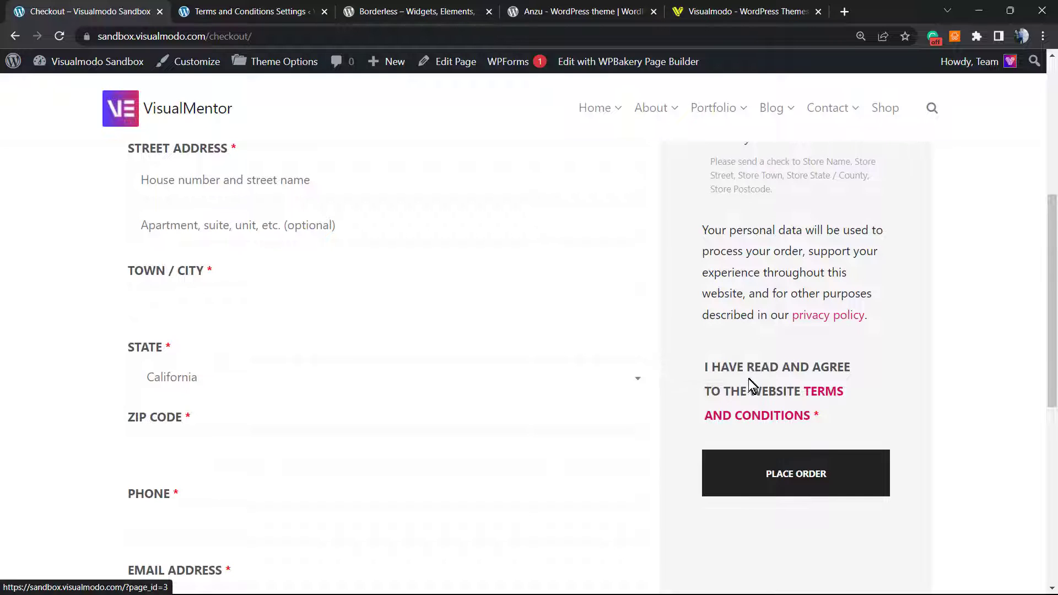
click(822, 391)
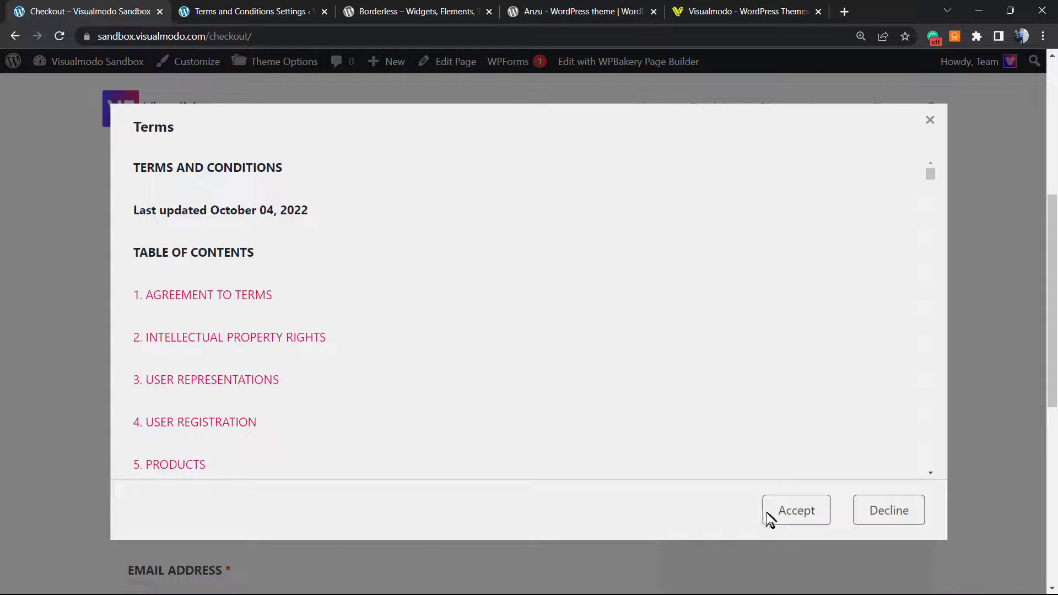
click(796, 510)
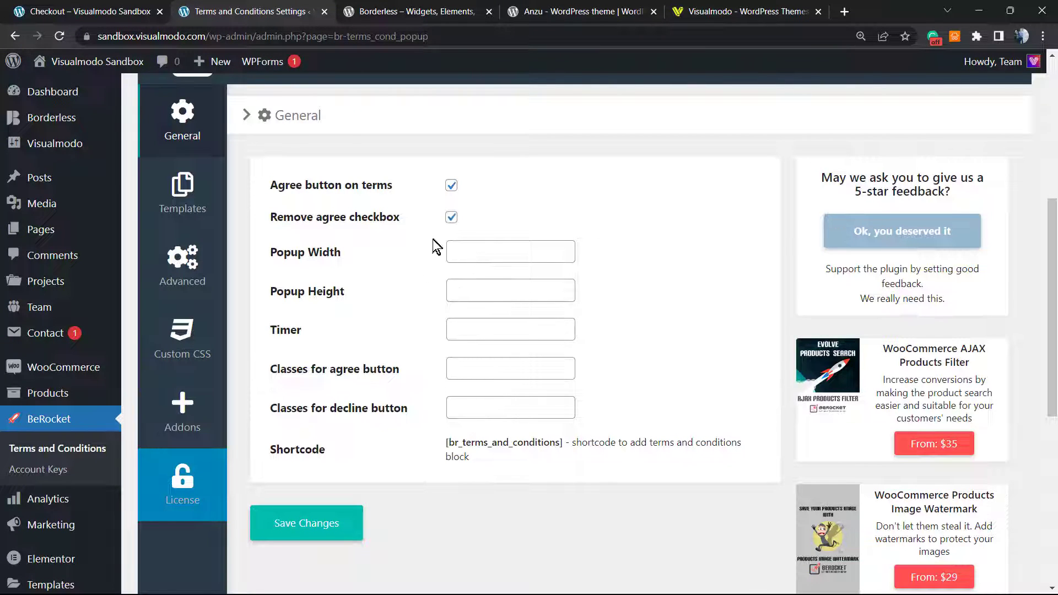
Step: Uncheck 'Remove agree checkbox' in BeRocket Terms and Conditions General settings
click(450, 217)
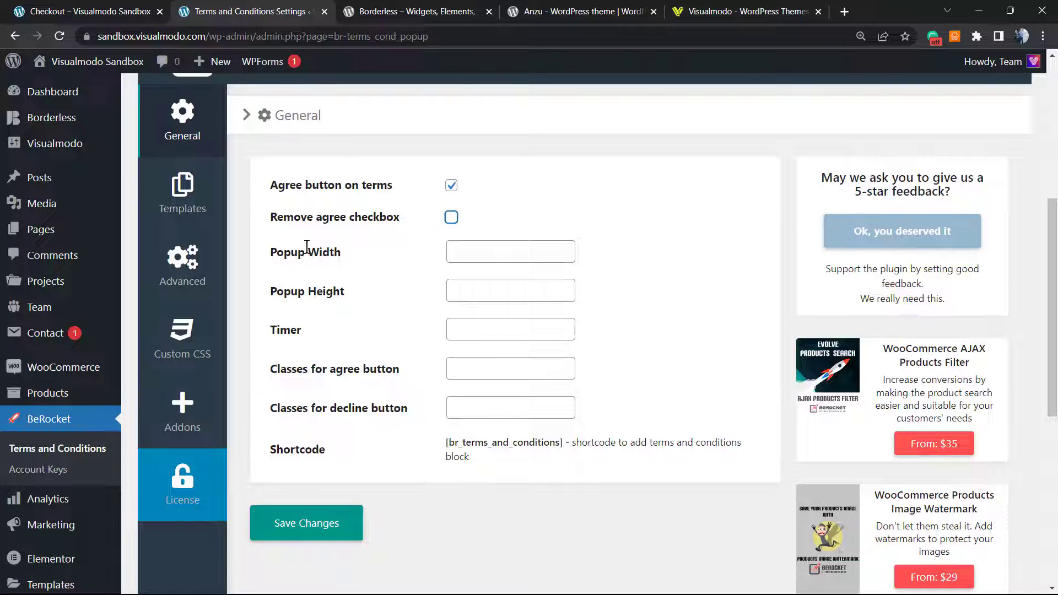
mouse_move(356, 305)
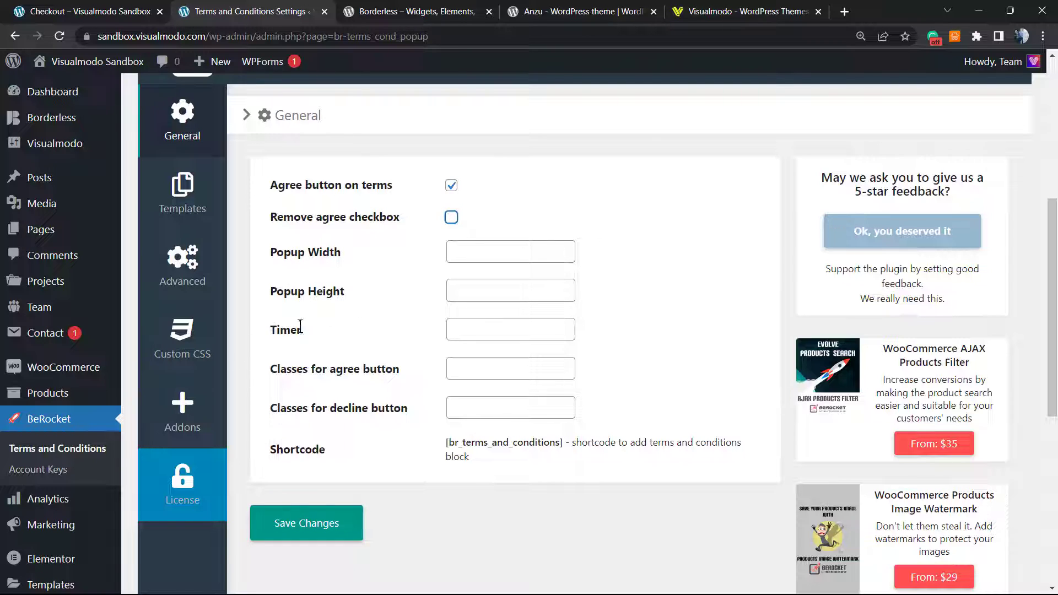
mouse_move(373, 405)
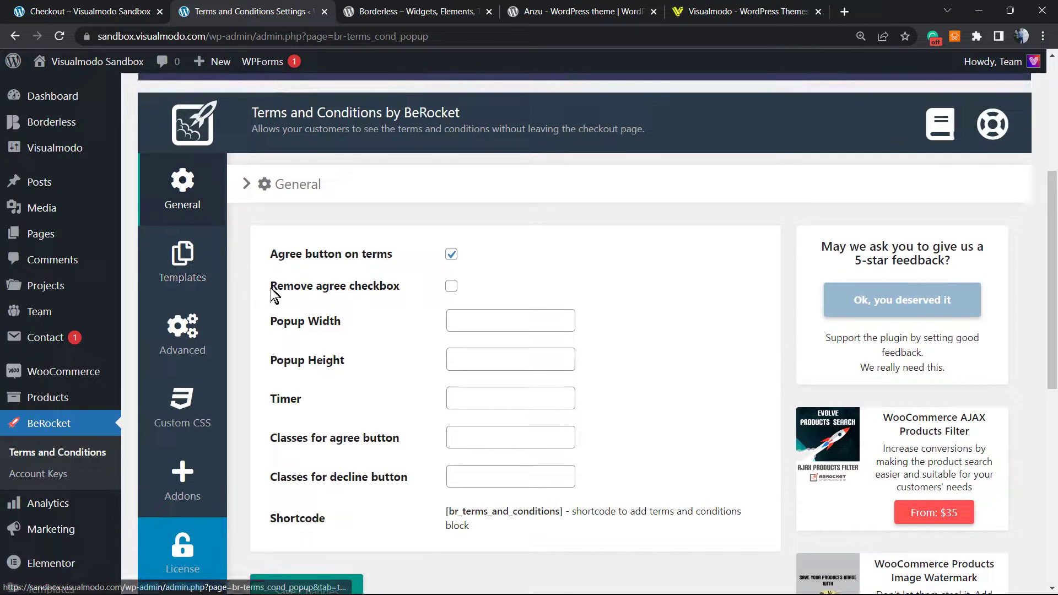
Step: Pick the Separate Footer popup template from BeRocket's Templates list, then return to checkout
click(181, 259)
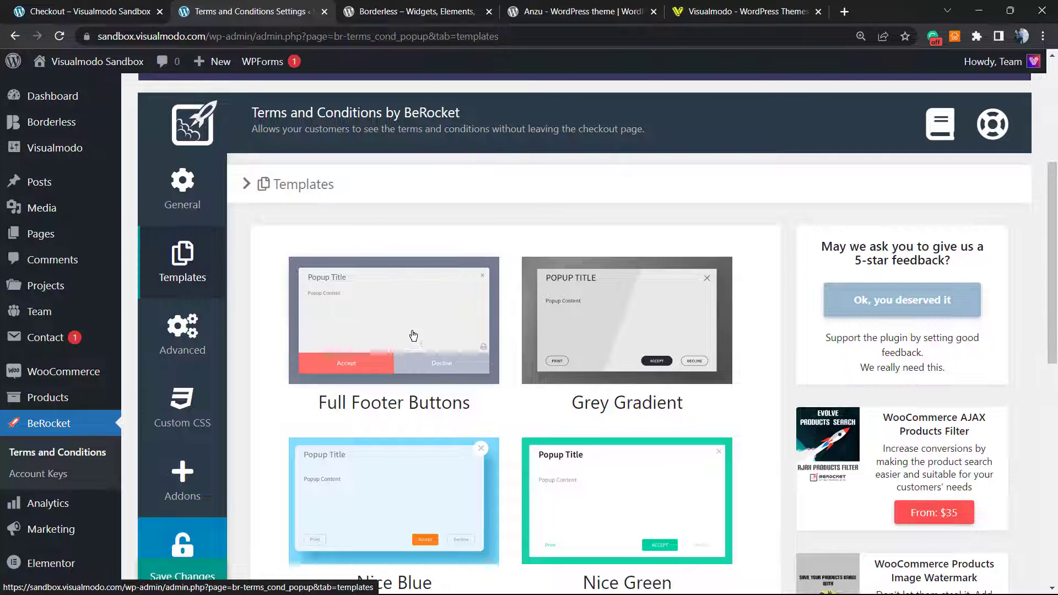
scroll(down, 3)
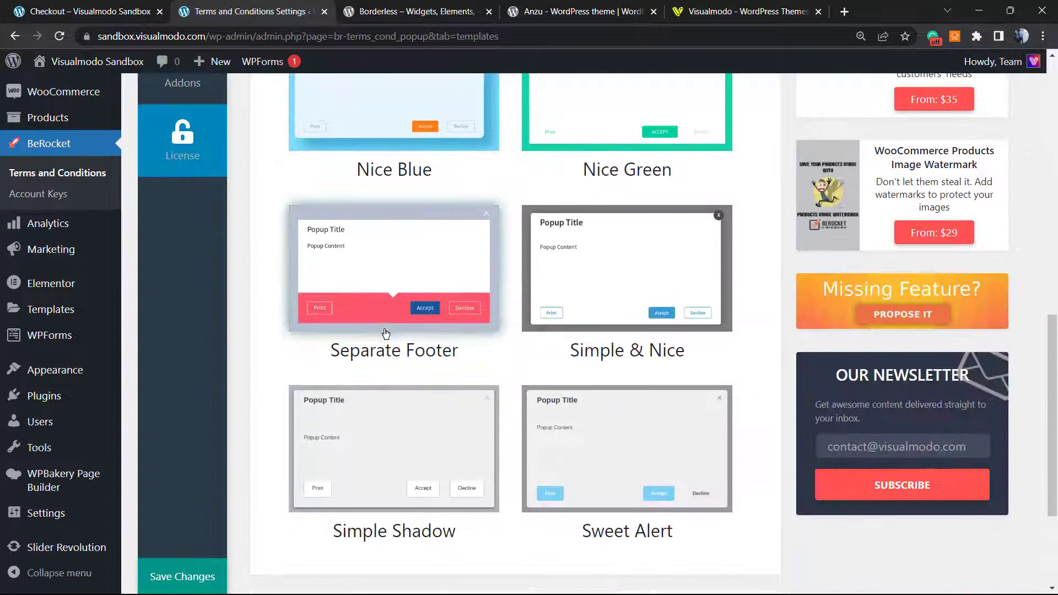
scroll(down, 3)
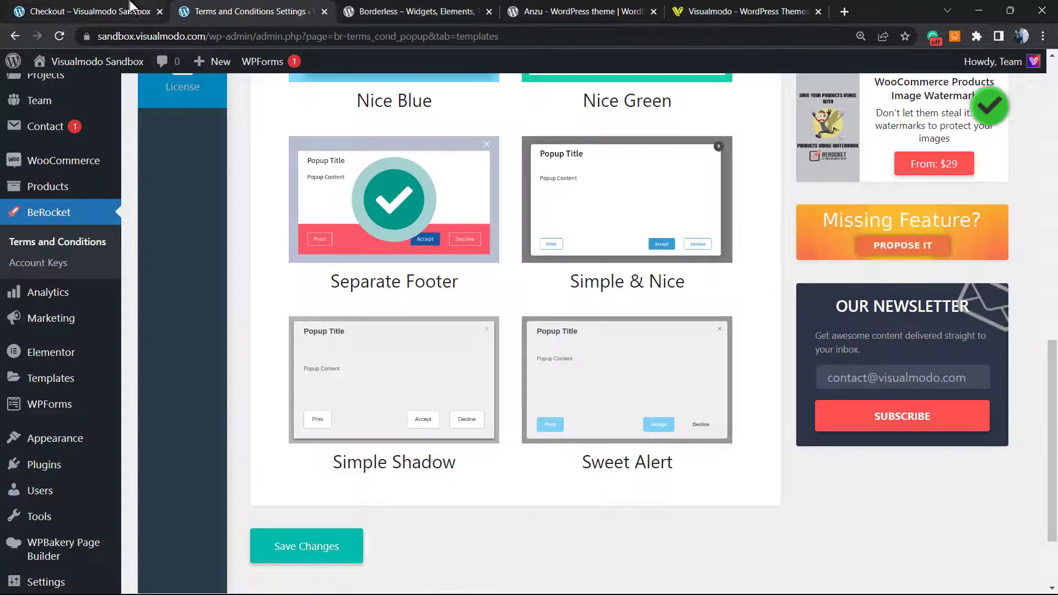
click(87, 12)
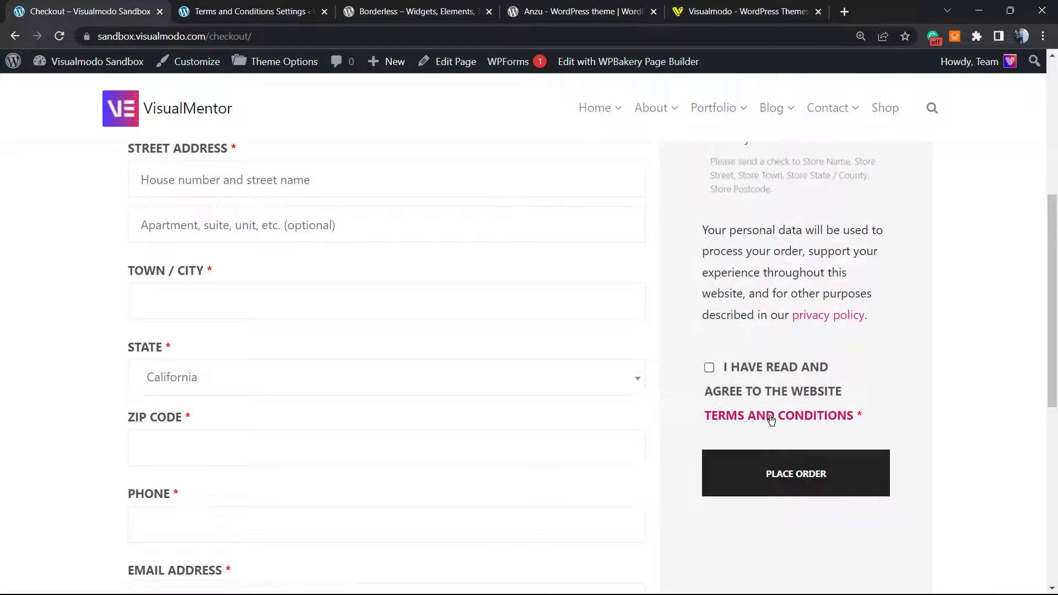
Step: Bring up the Terms and Conditions popup at checkout and accept it
click(779, 415)
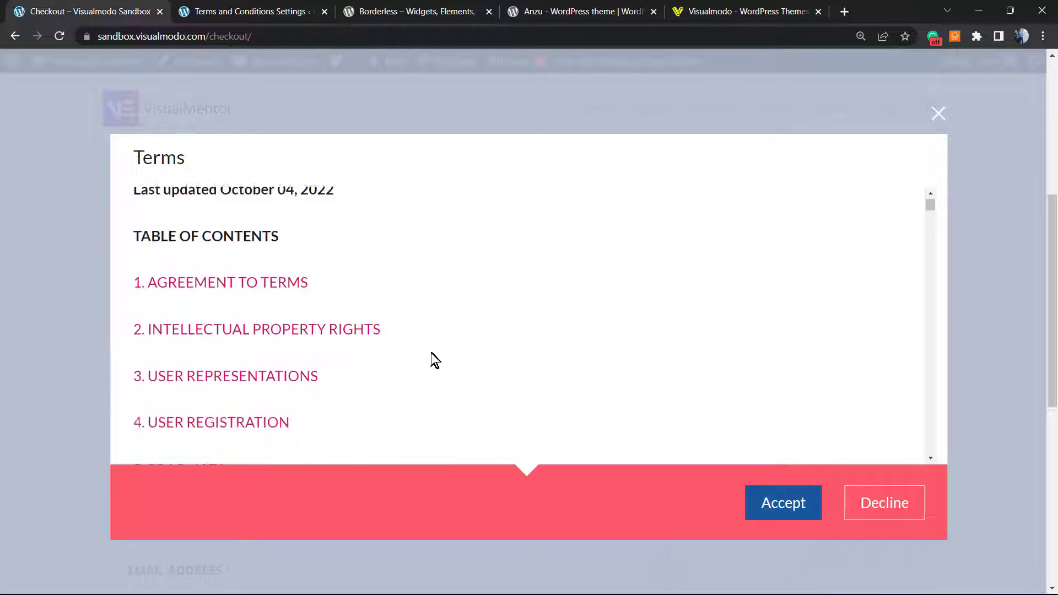
scroll(down, 3)
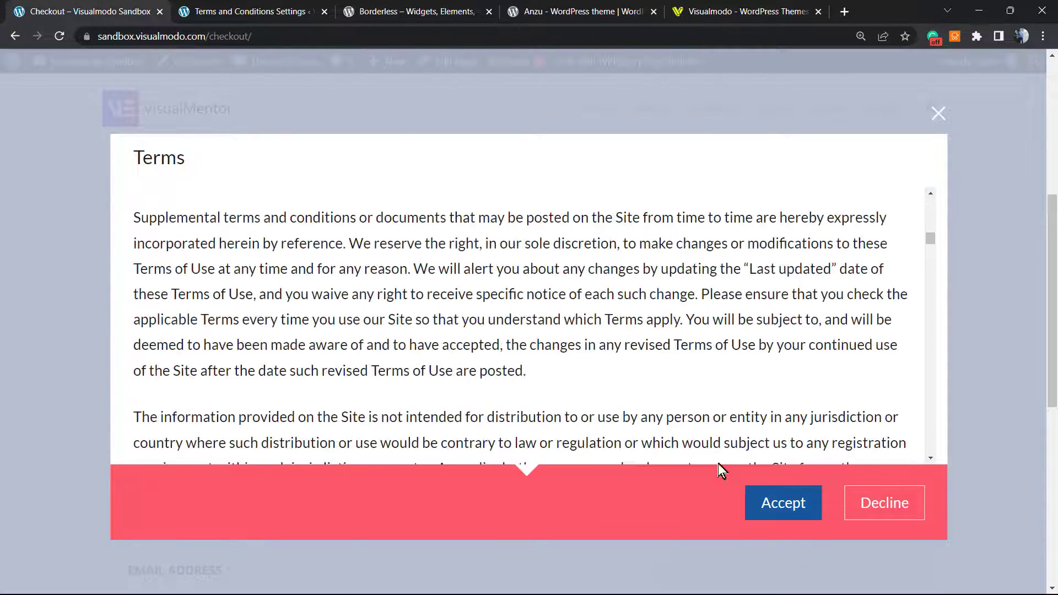
click(782, 502)
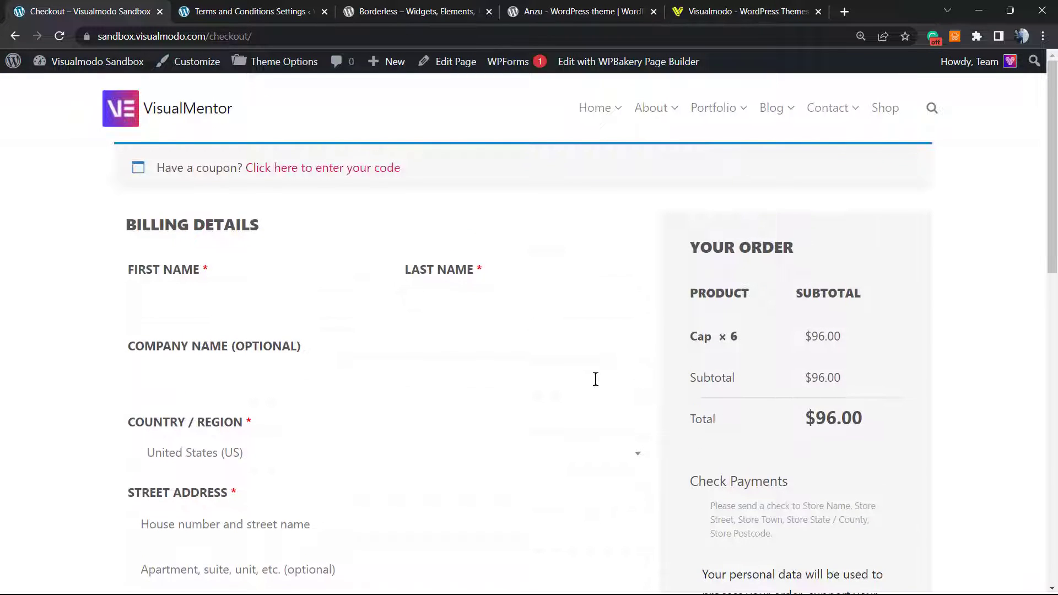
Step: Read through the red-footer terms popup and Accept again, leaving the agree checkbox ticked
scroll(down, 3)
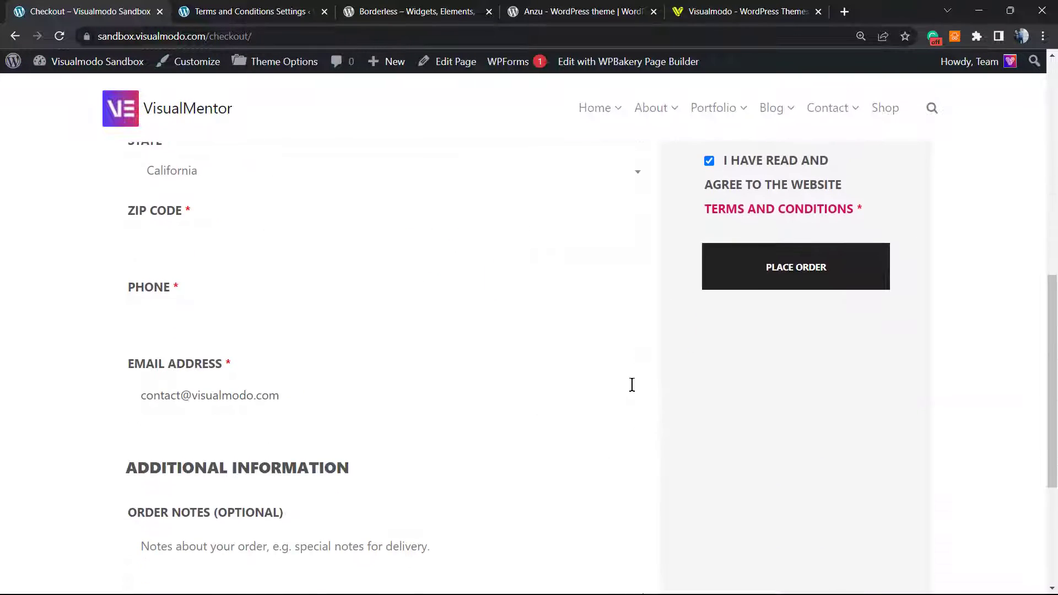
scroll(up, 3)
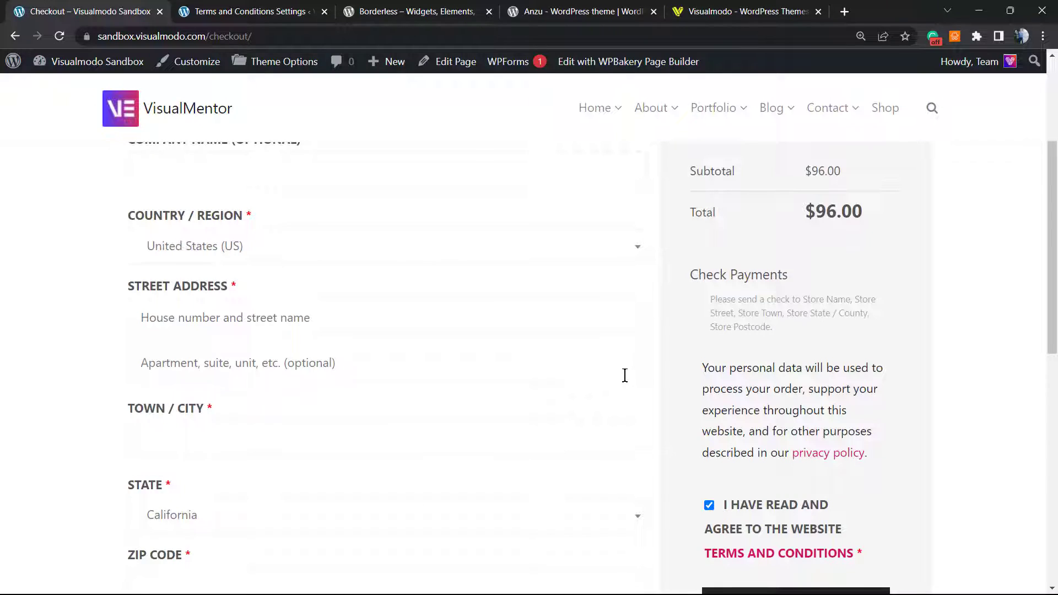
scroll(down, 3)
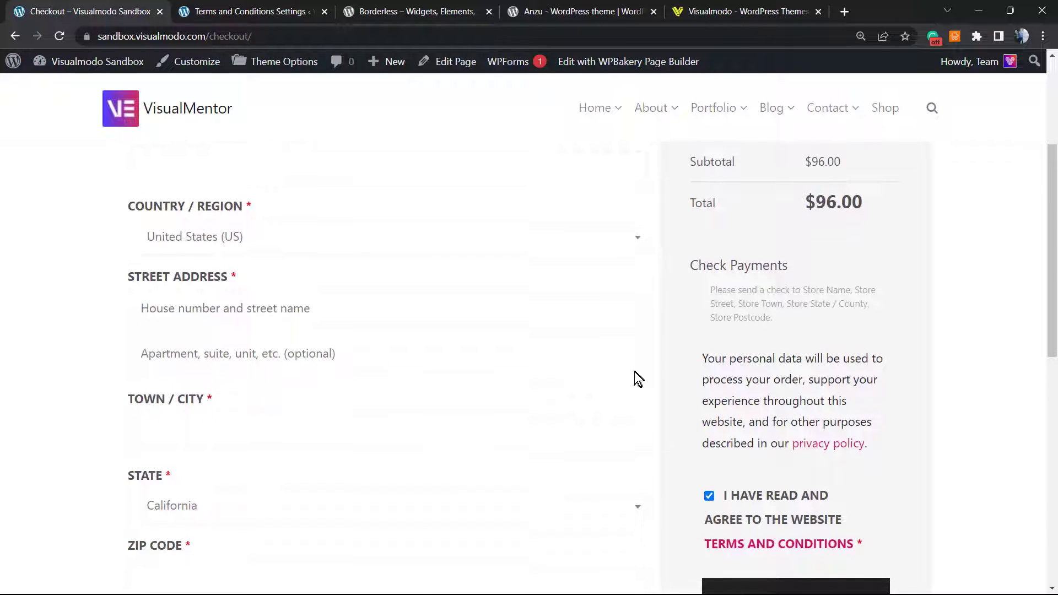
scroll(down, 3)
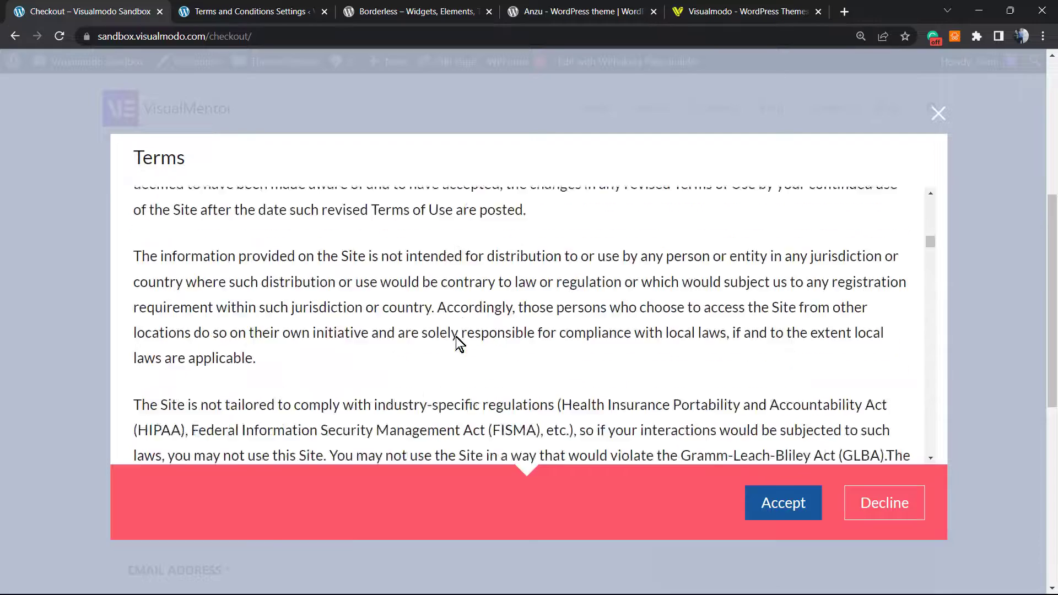
scroll(down, 3)
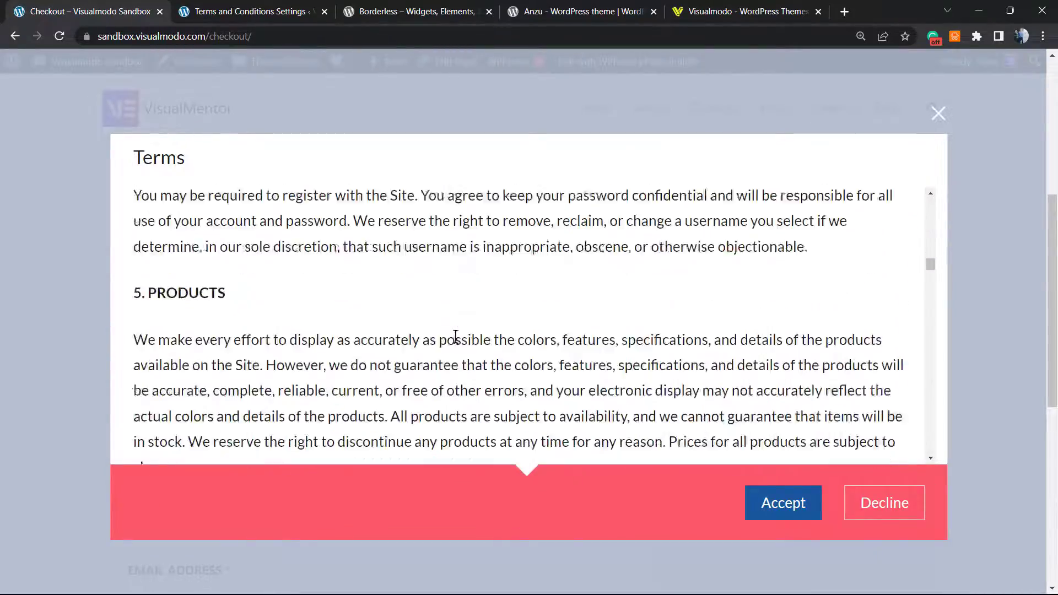
scroll(down, 3)
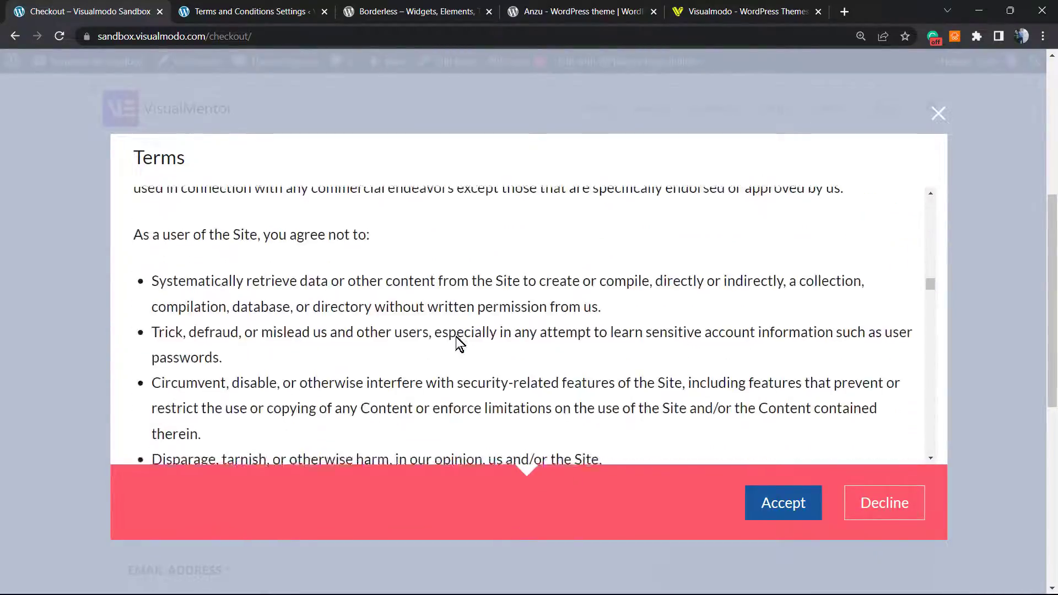
scroll(down, 3)
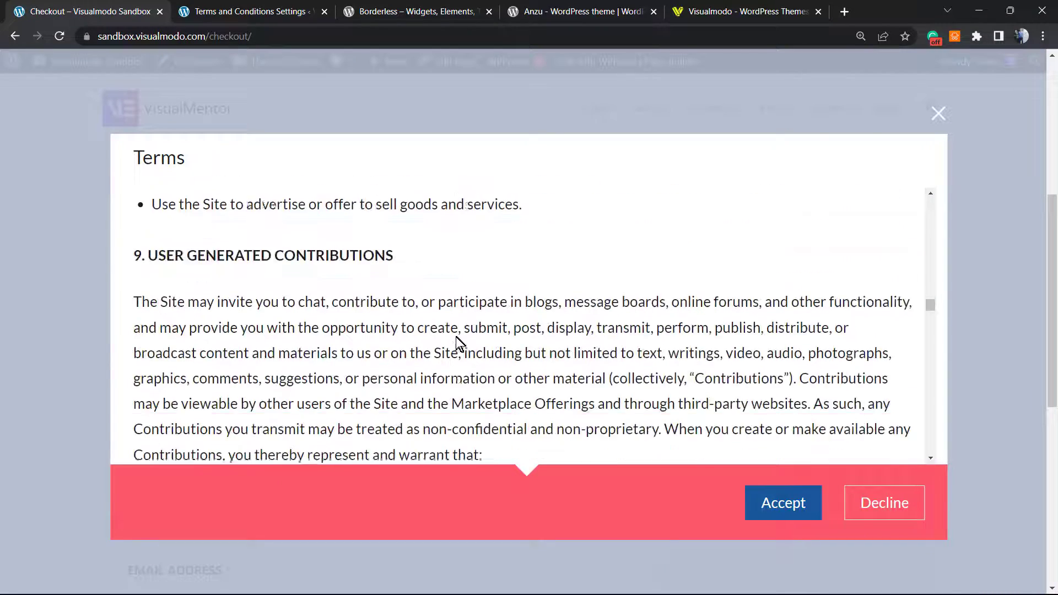
scroll(down, 3)
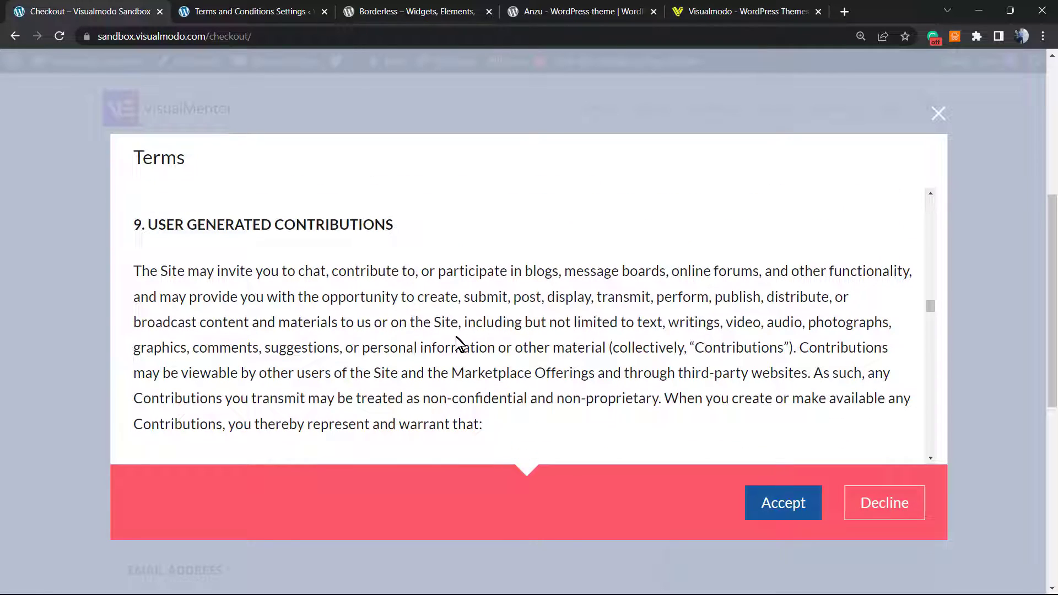
scroll(down, 3)
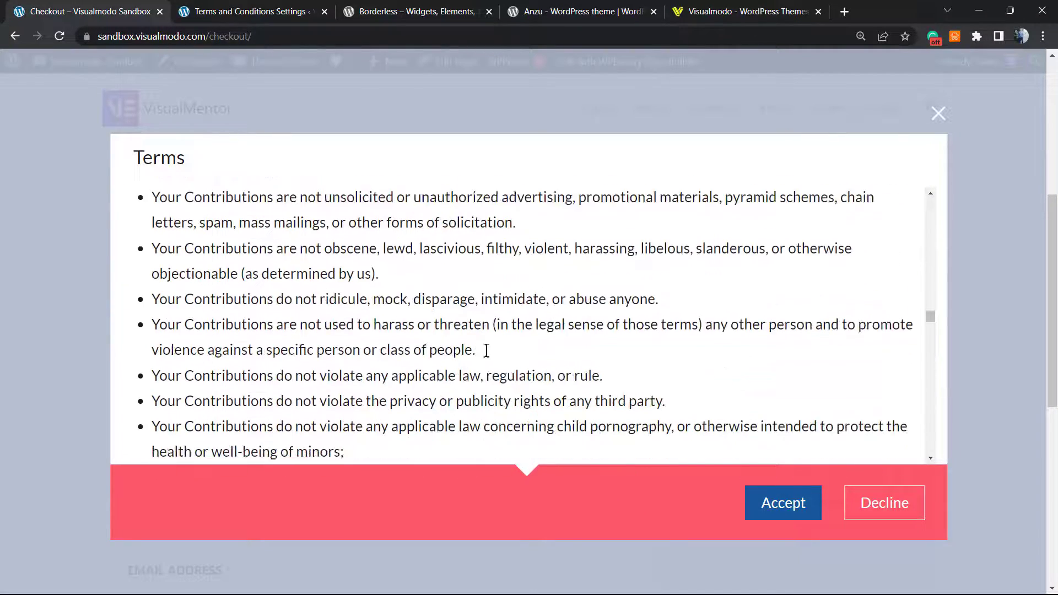
click(783, 503)
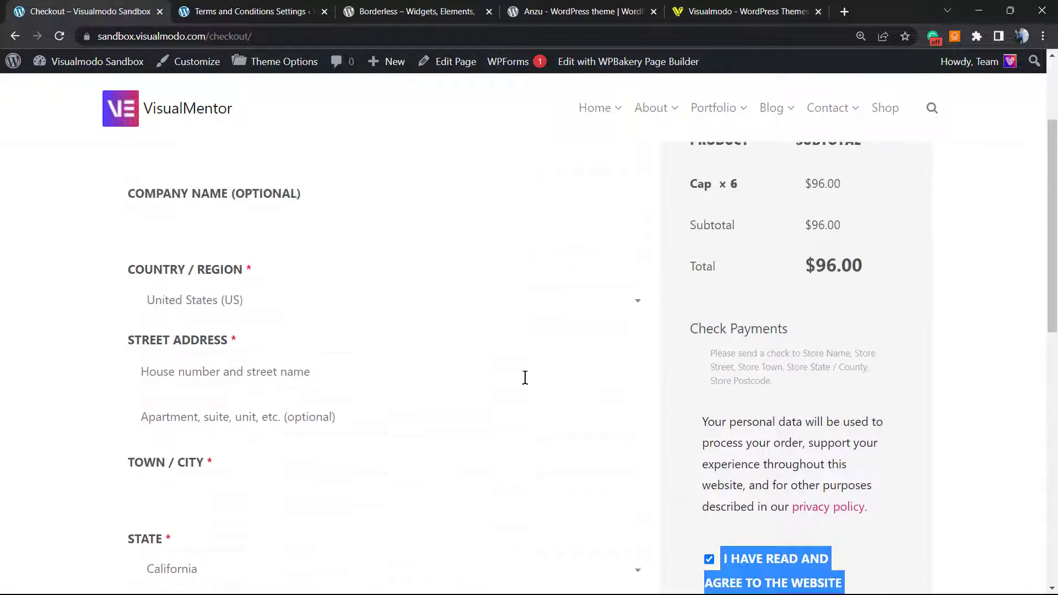
scroll(down, 3)
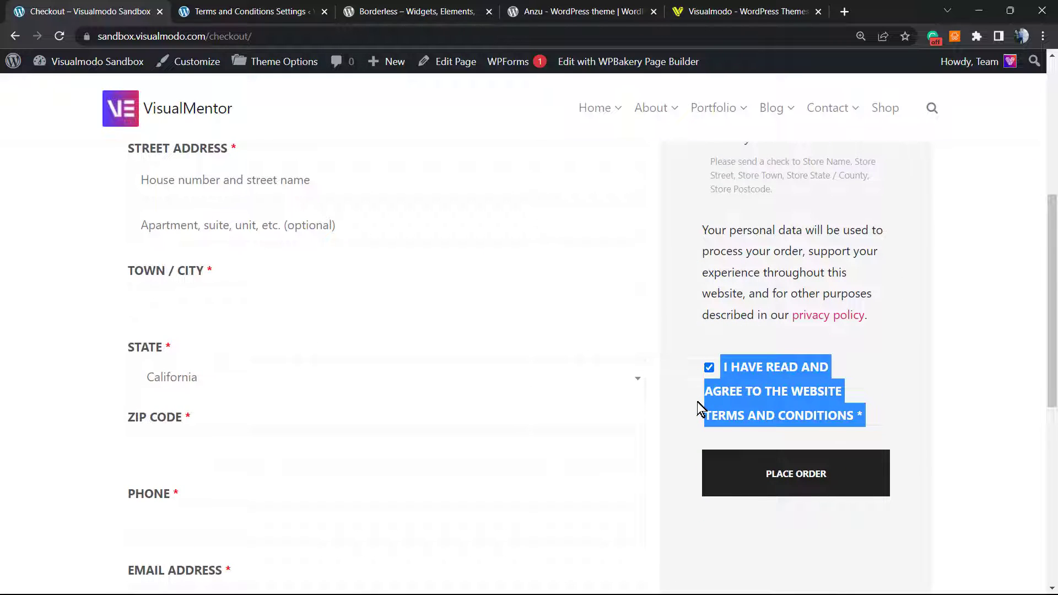
mouse_move(694, 408)
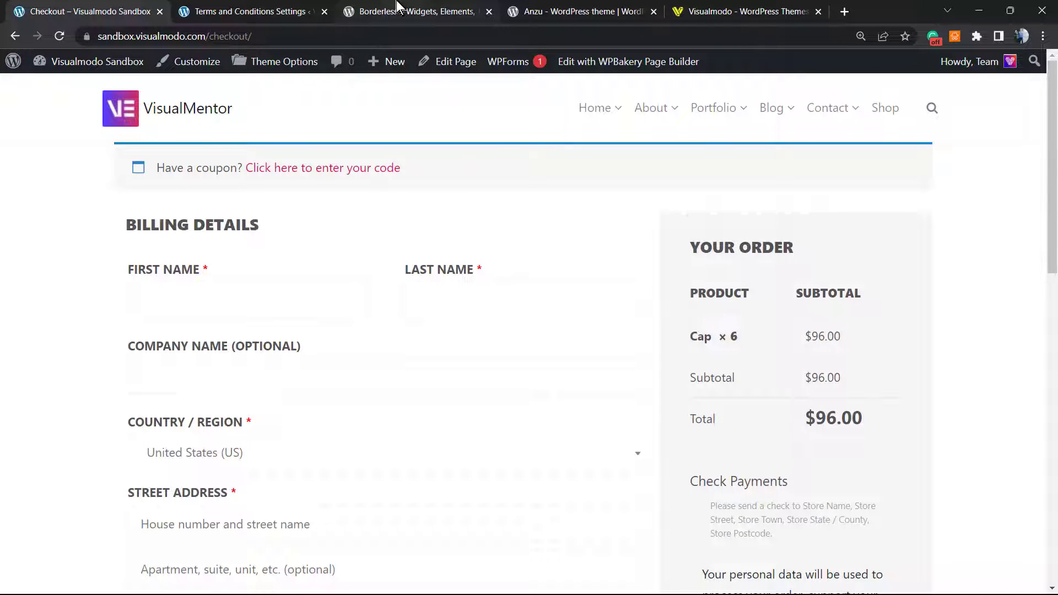
click(411, 12)
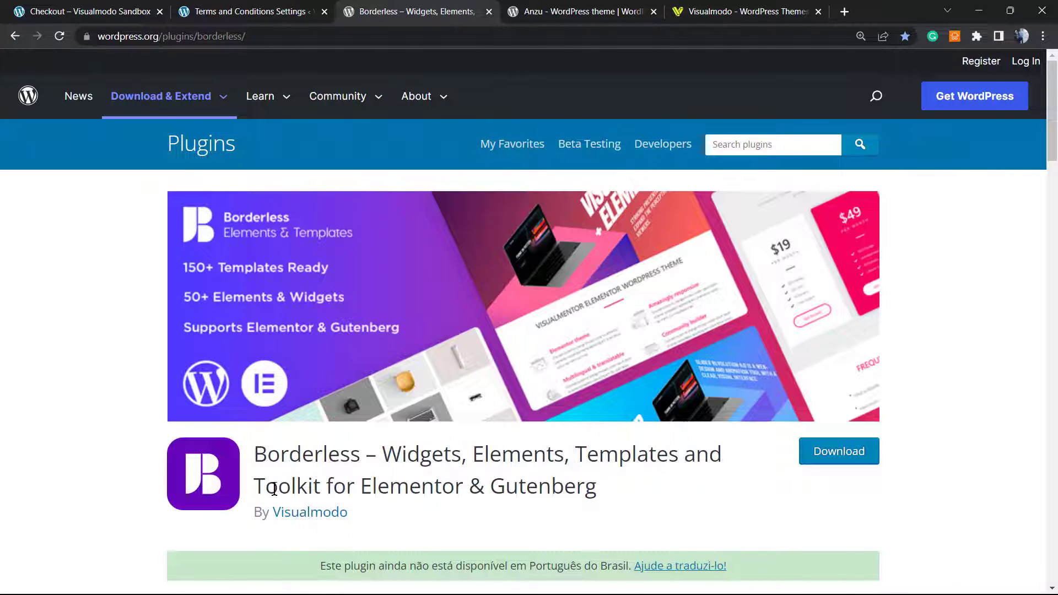
double_click(286, 486)
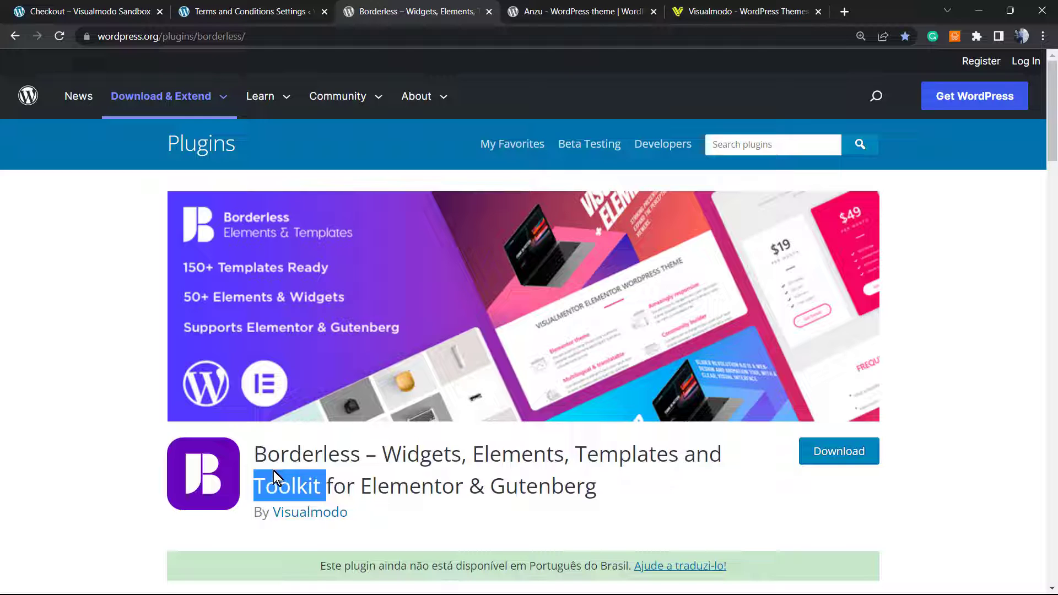
mouse_move(312, 446)
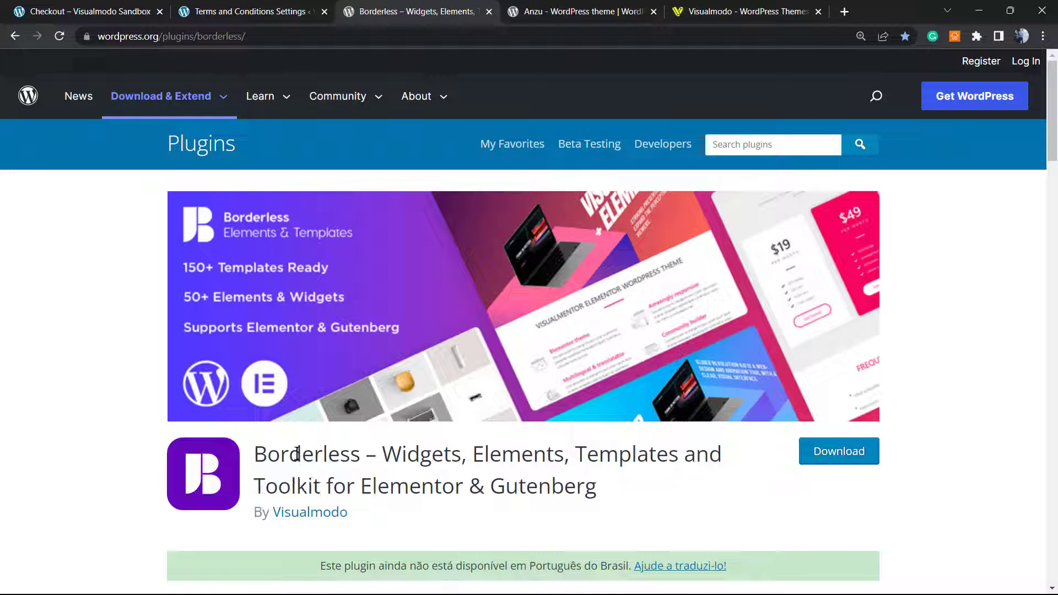
double_click(307, 453)
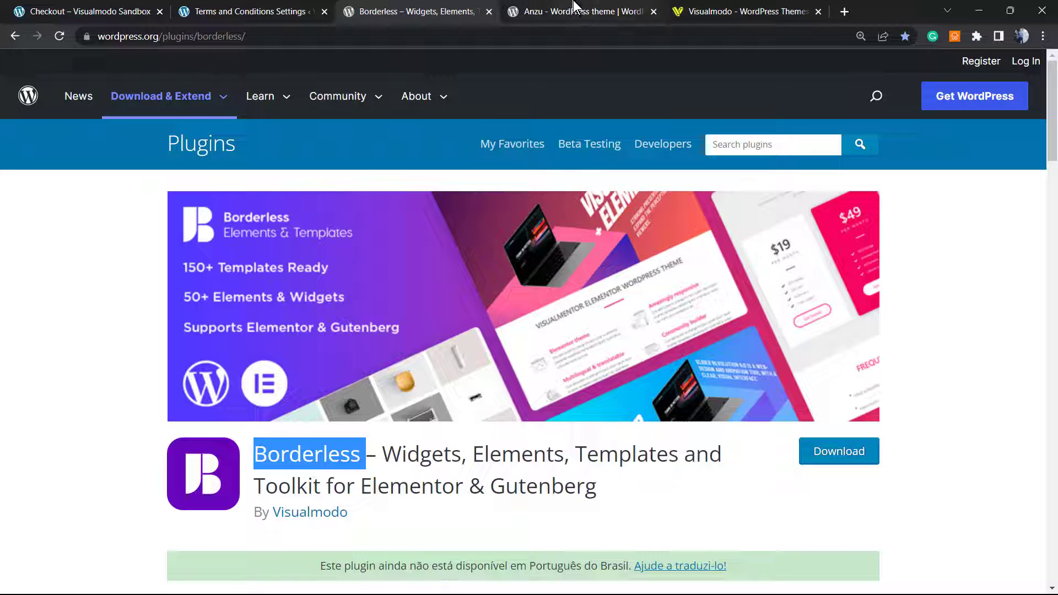
mouse_move(581, 11)
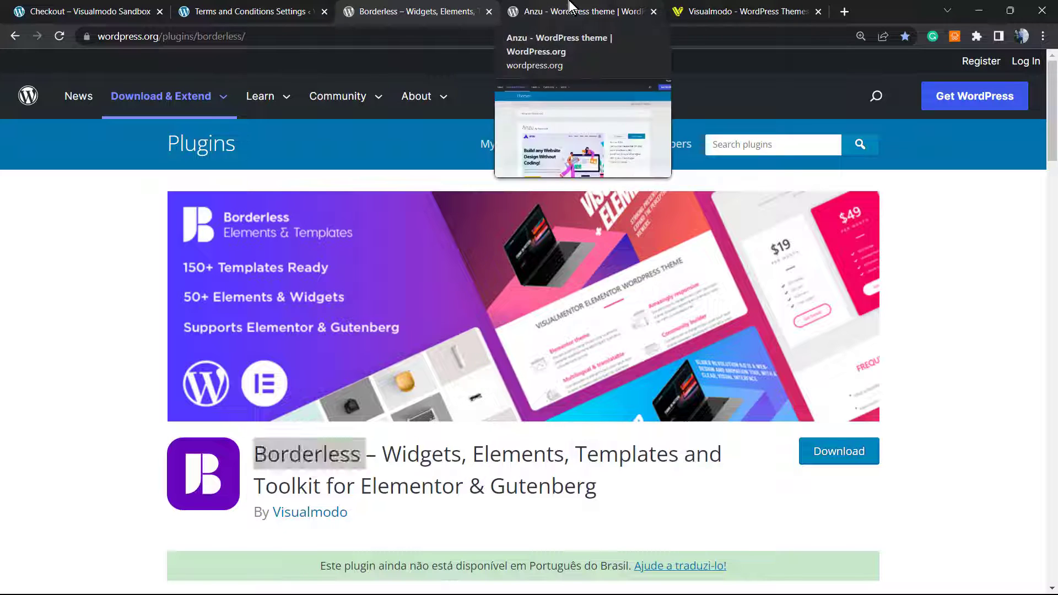
Step: View the Anzu theme page on WordPress.org, then switch to the Visualmodo homepage tab
click(577, 11)
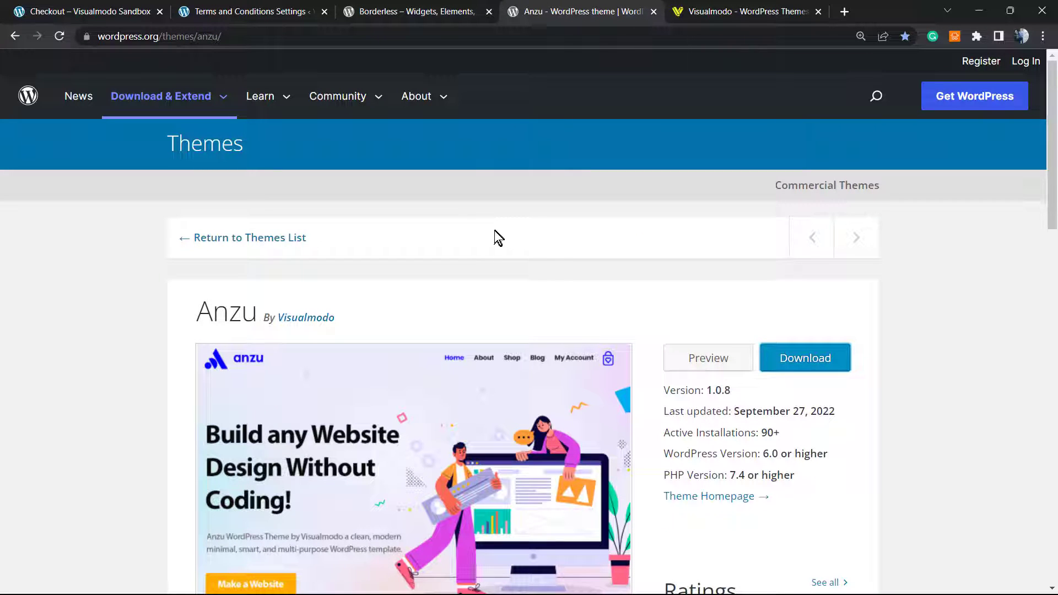
mouse_move(559, 265)
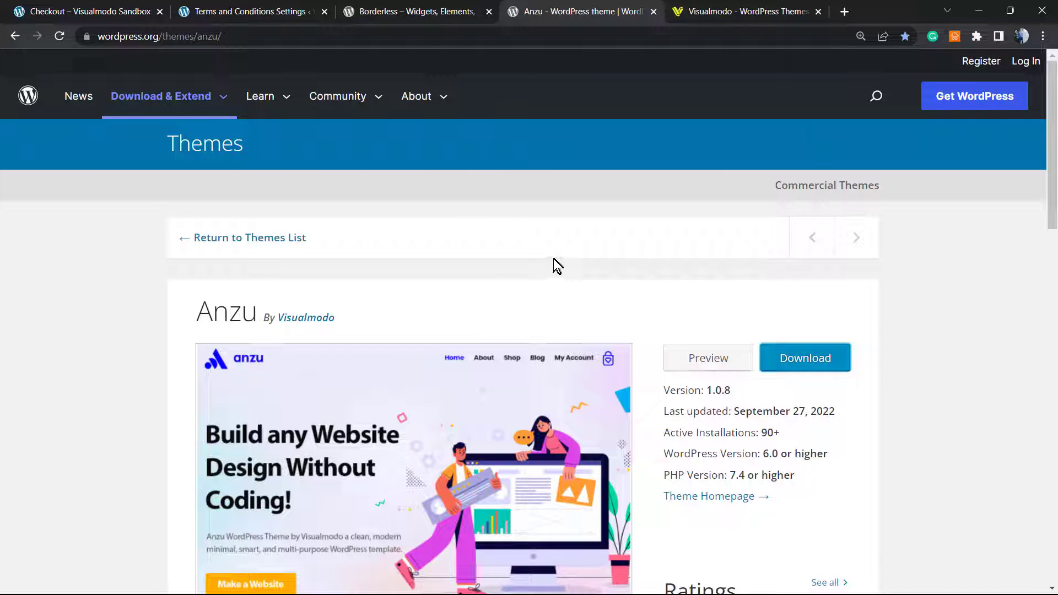
mouse_move(562, 289)
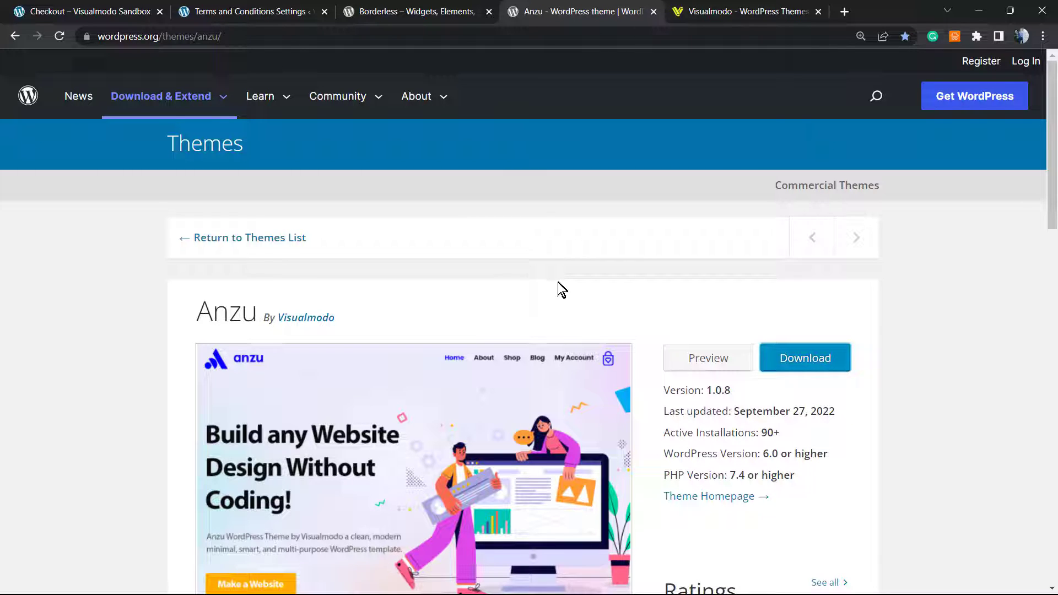
mouse_move(549, 291)
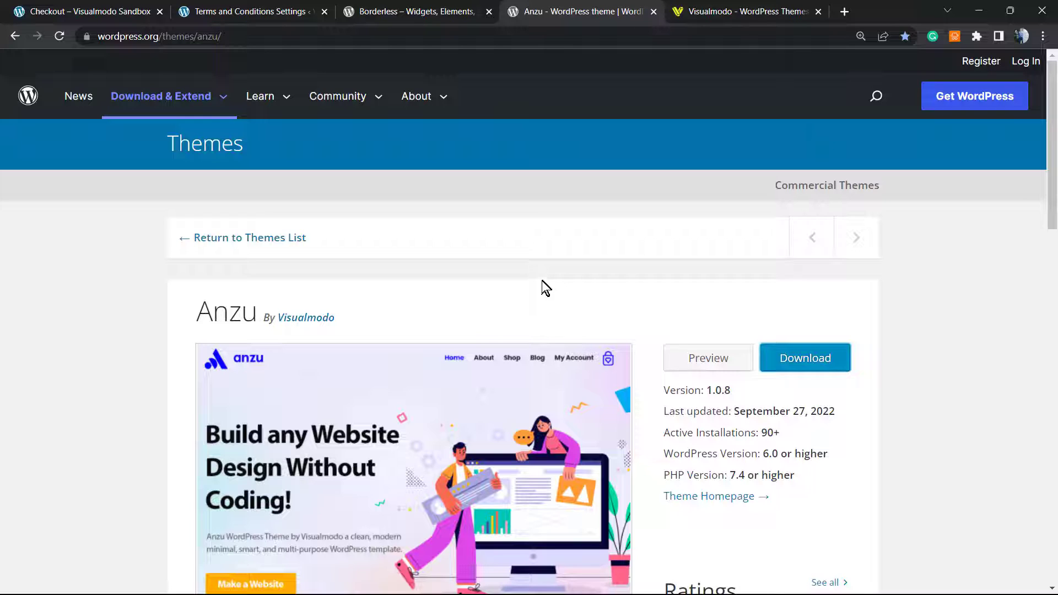
mouse_move(506, 325)
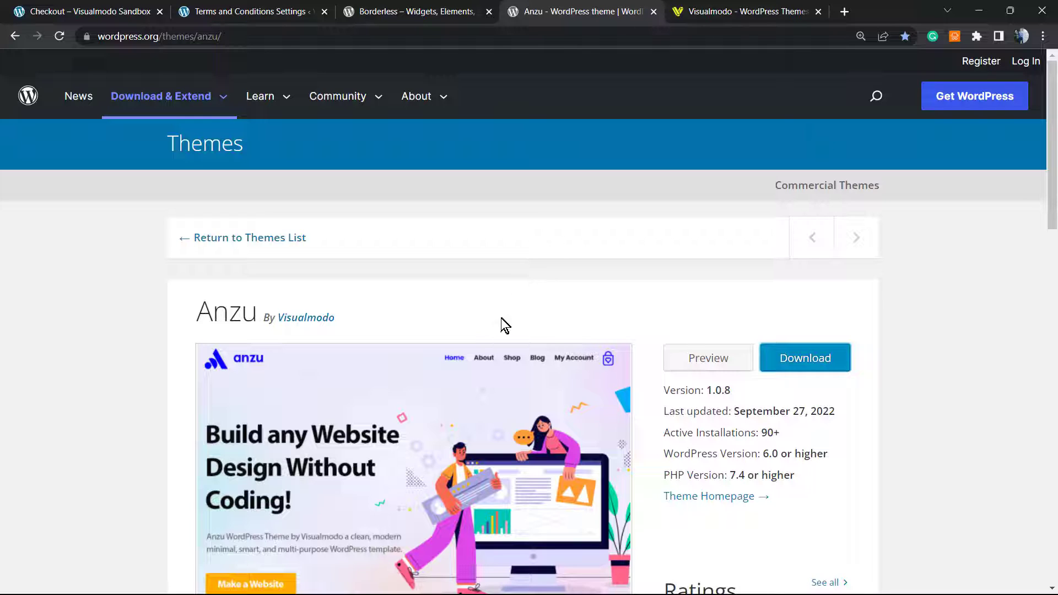
mouse_move(496, 321)
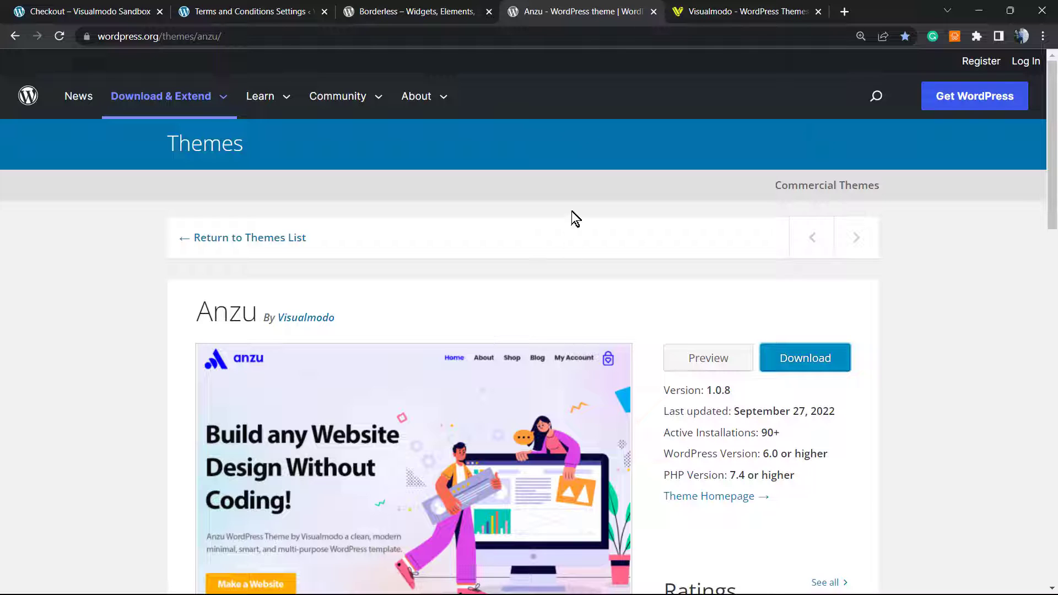
click(742, 11)
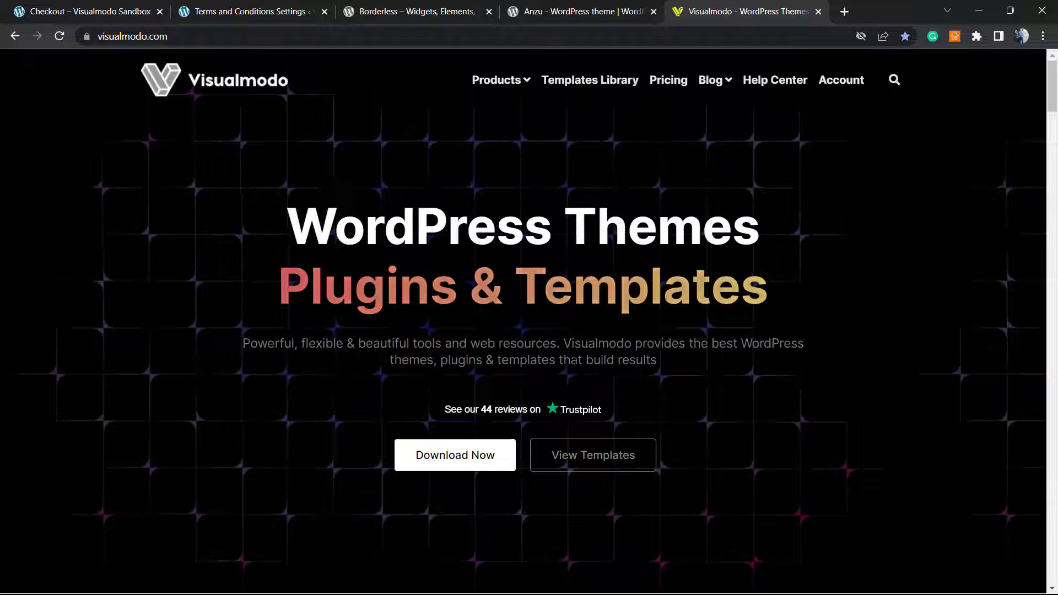
Step: Highlight the Visualmodo homepage tagline and go to the Templates Library page
double_click(526, 359)
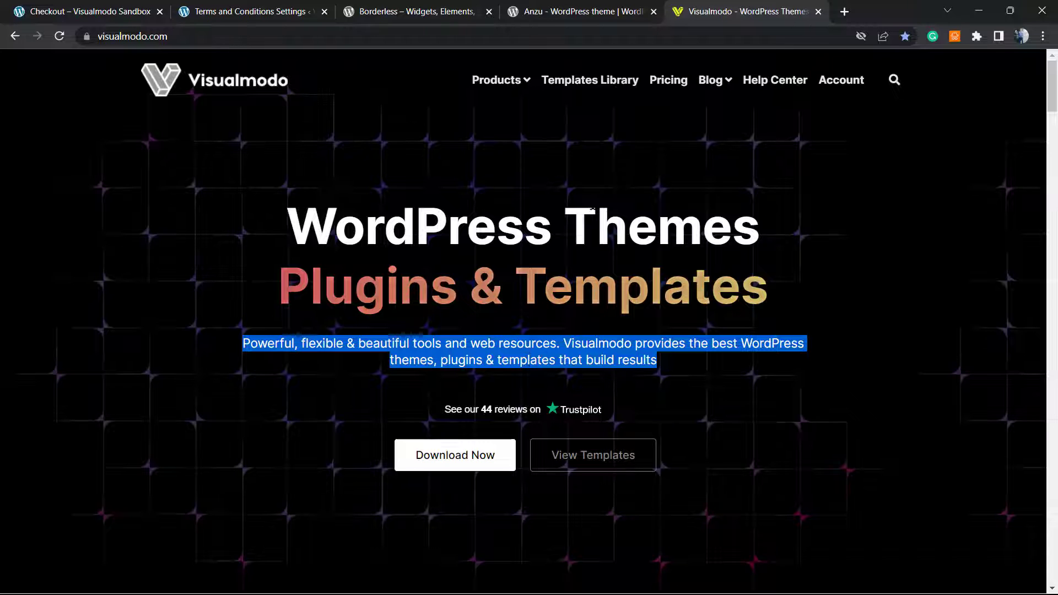
click(589, 79)
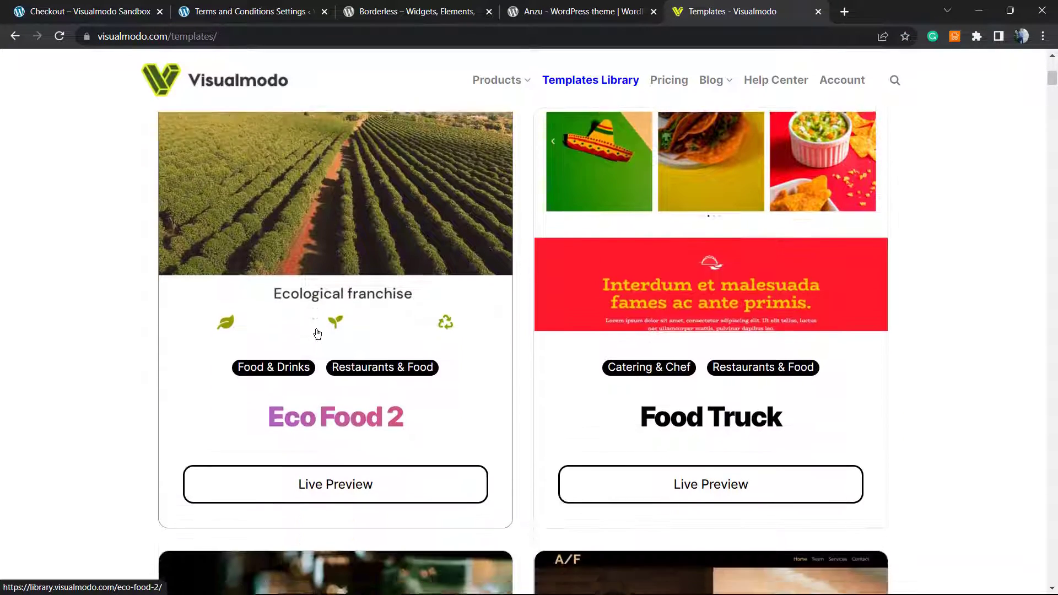
scroll(down, 3)
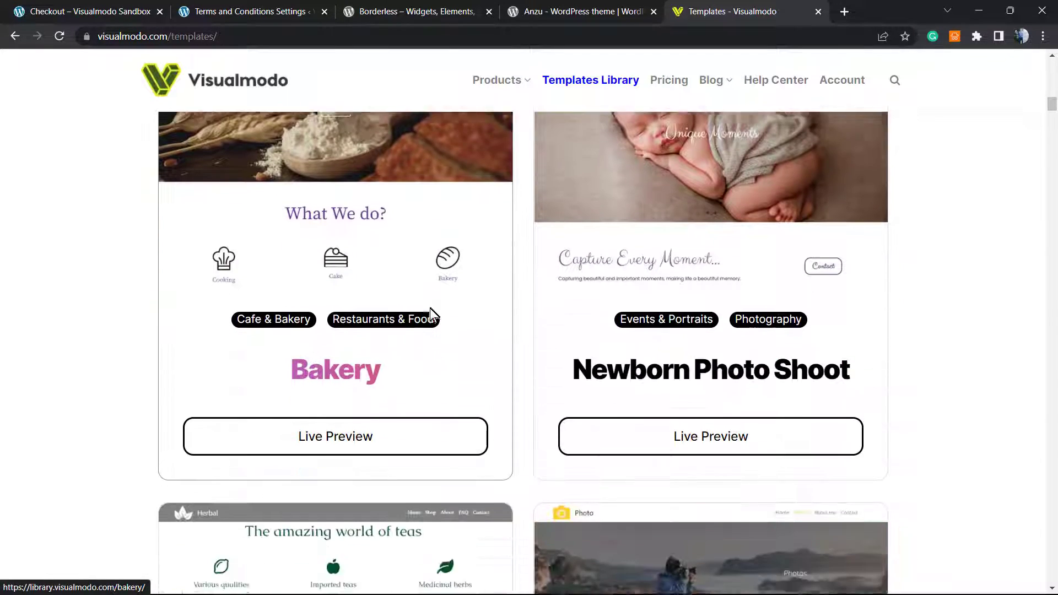
scroll(down, 3)
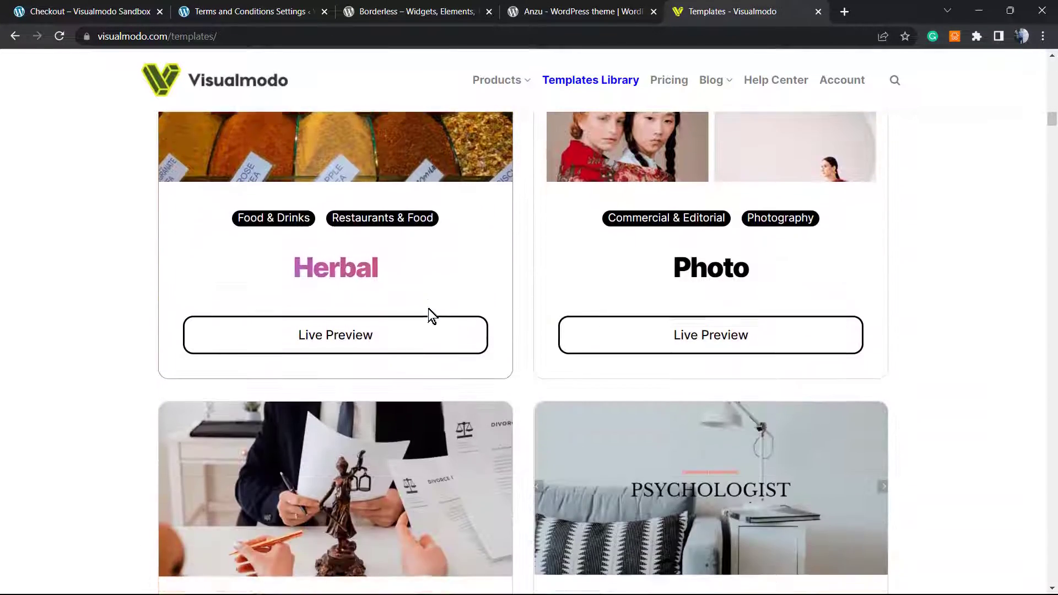
scroll(down, 3)
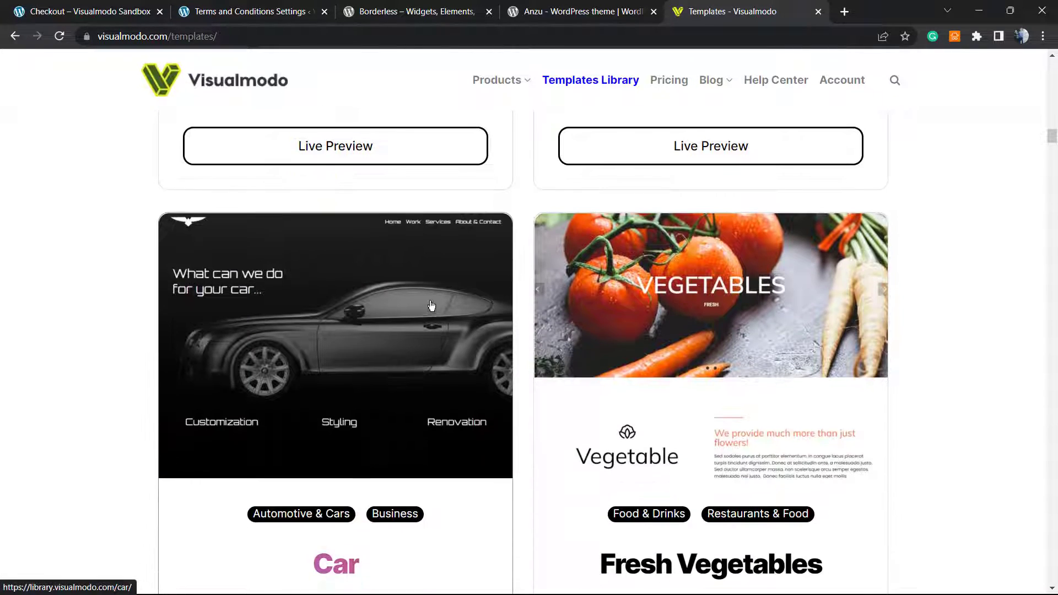
scroll(down, 3)
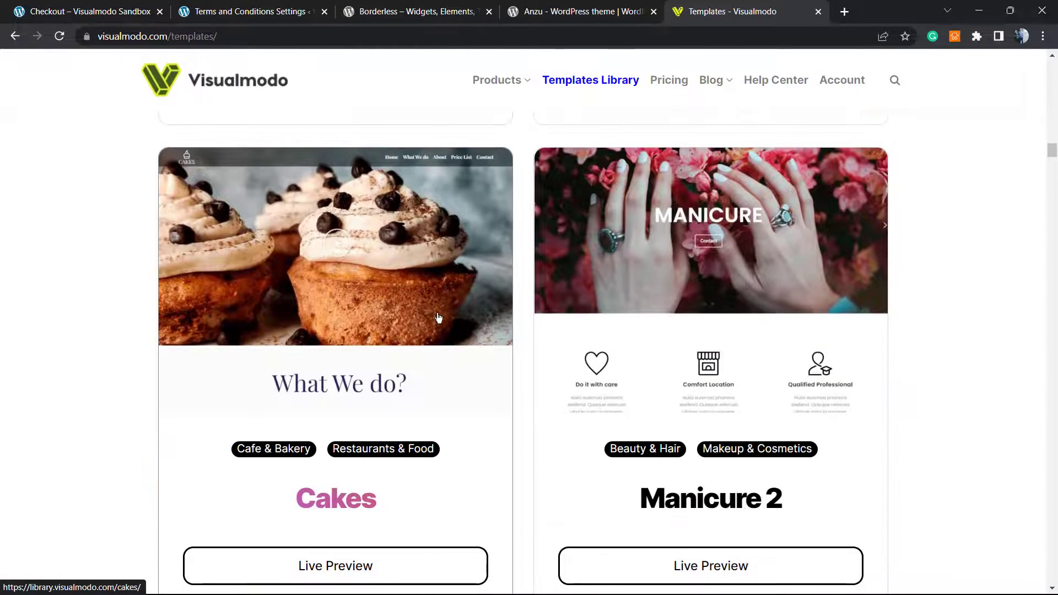
scroll(down, 3)
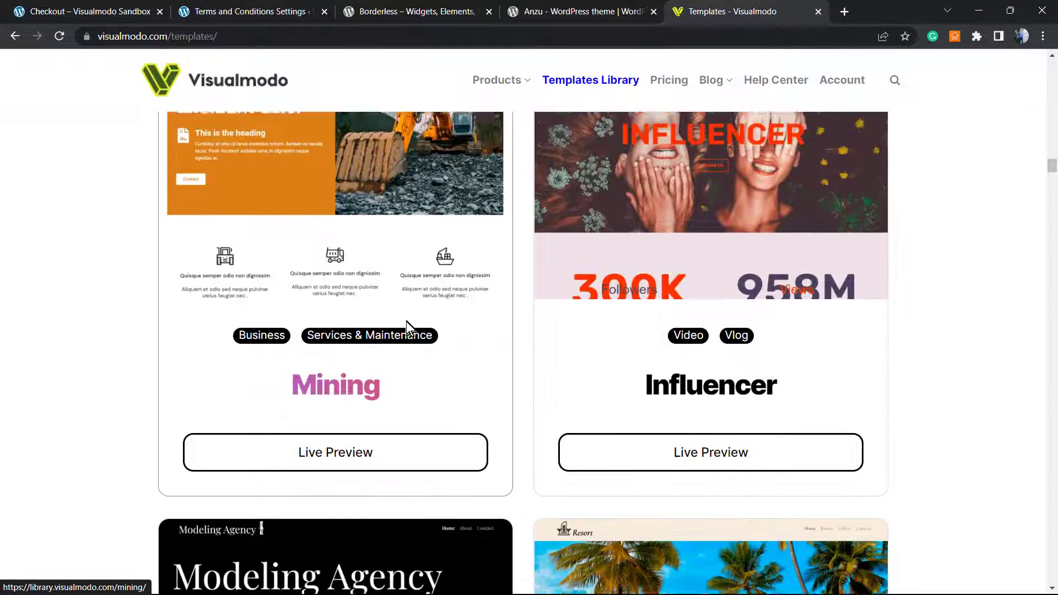
scroll(down, 3)
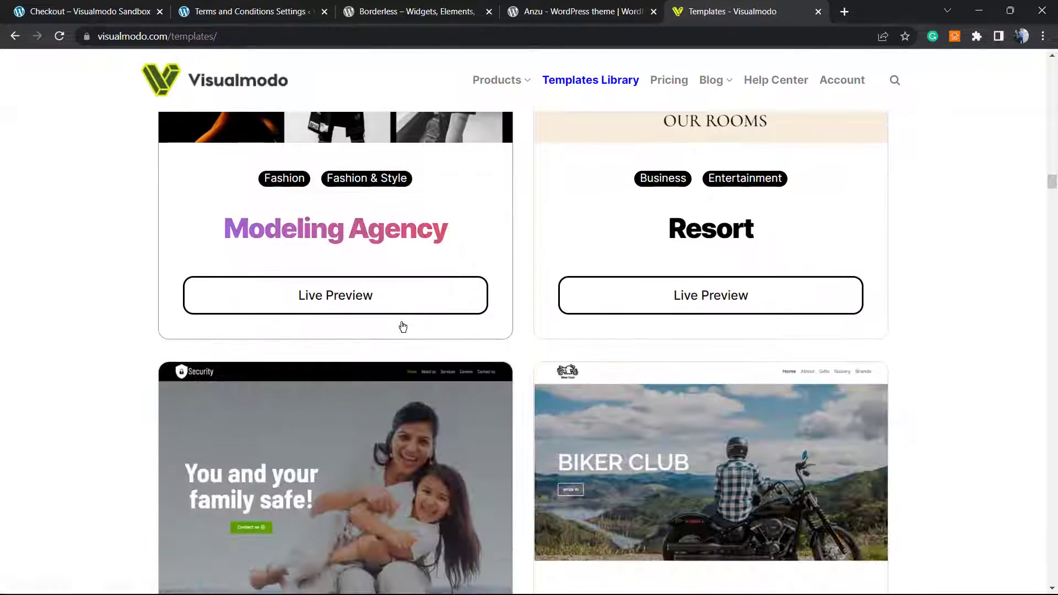
scroll(down, 3)
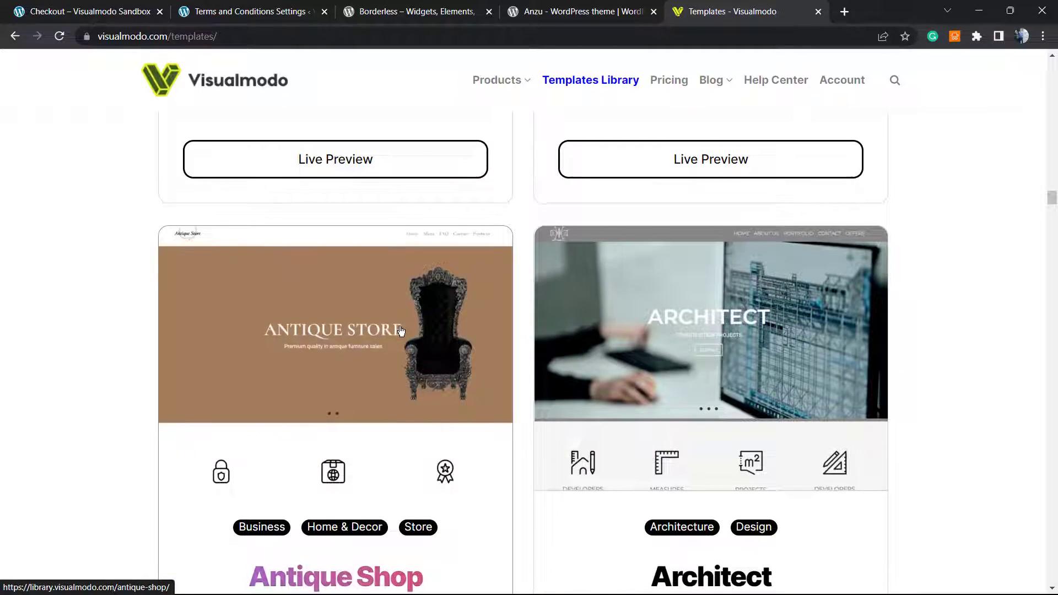
scroll(down, 3)
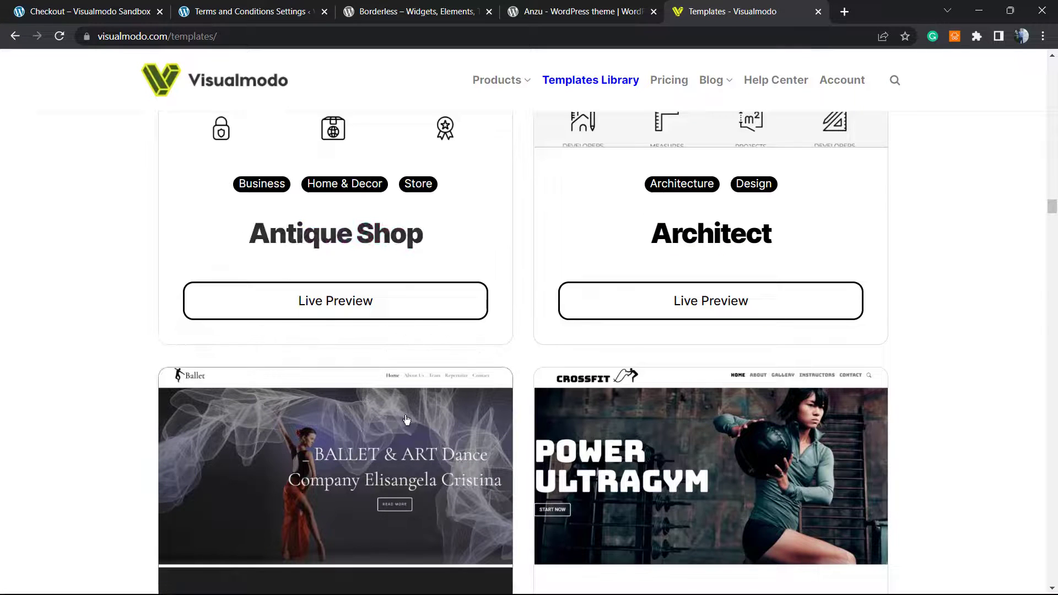
scroll(down, 3)
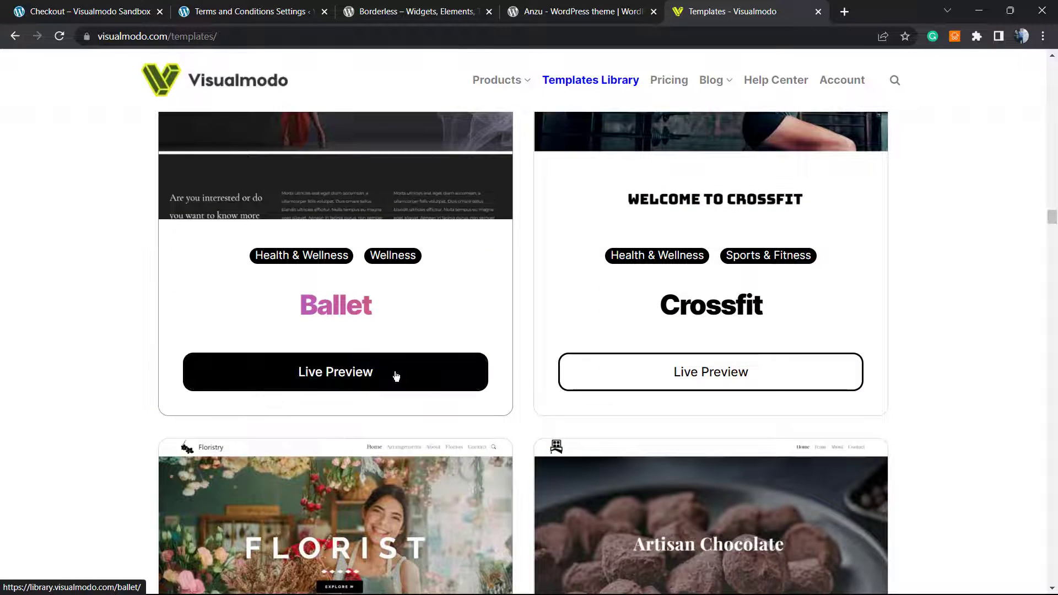
mouse_move(473, 205)
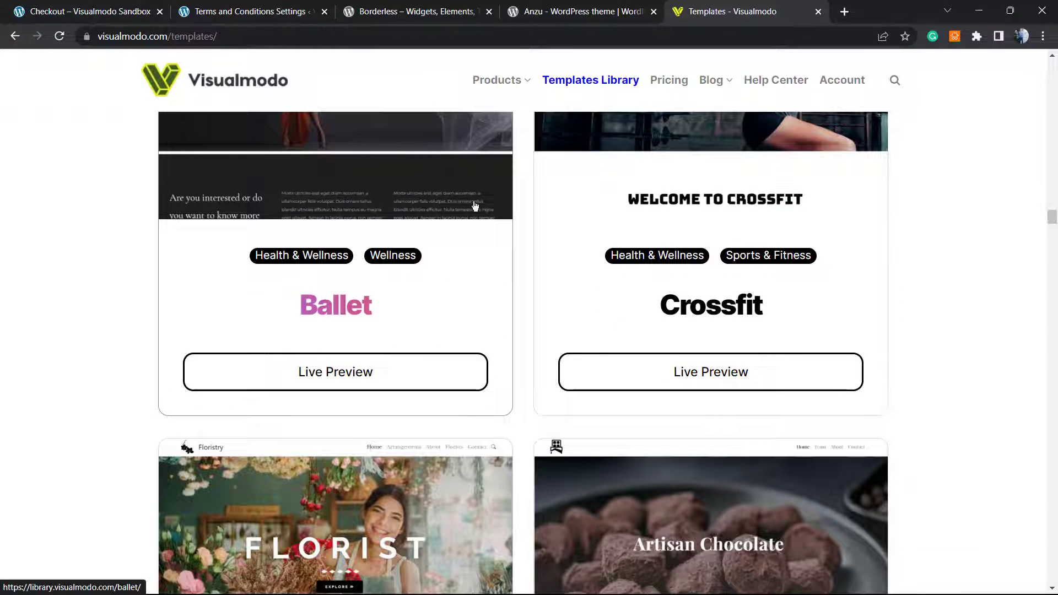